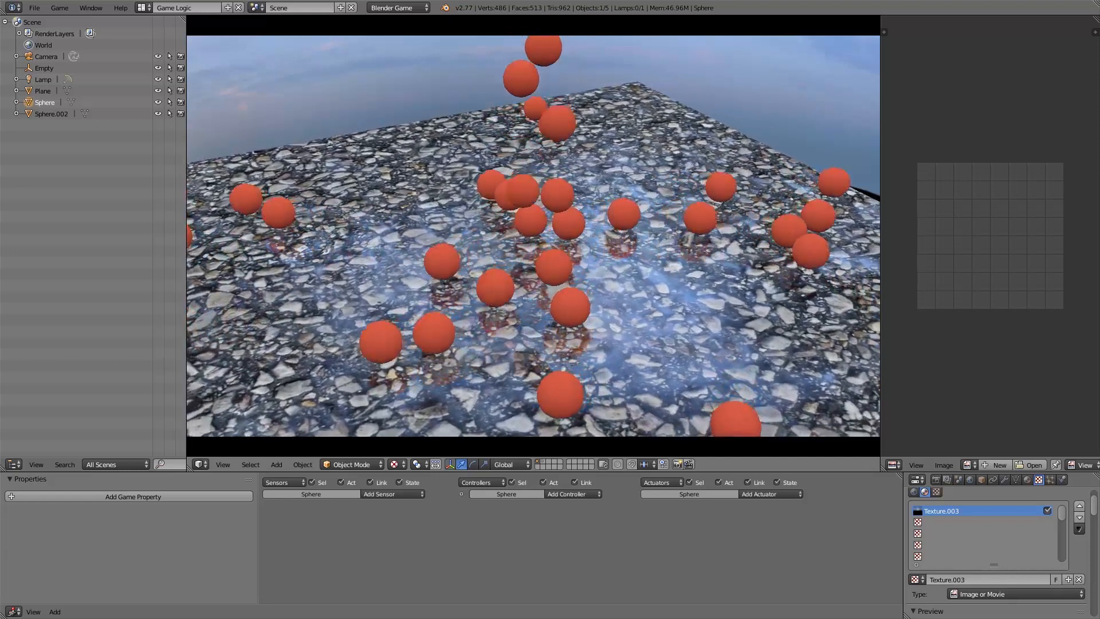
Start a fresh scene, switch the render engine to Blender Game and use GLSL shading.
{"action": "left_click", "coordinate": [41, 7]}
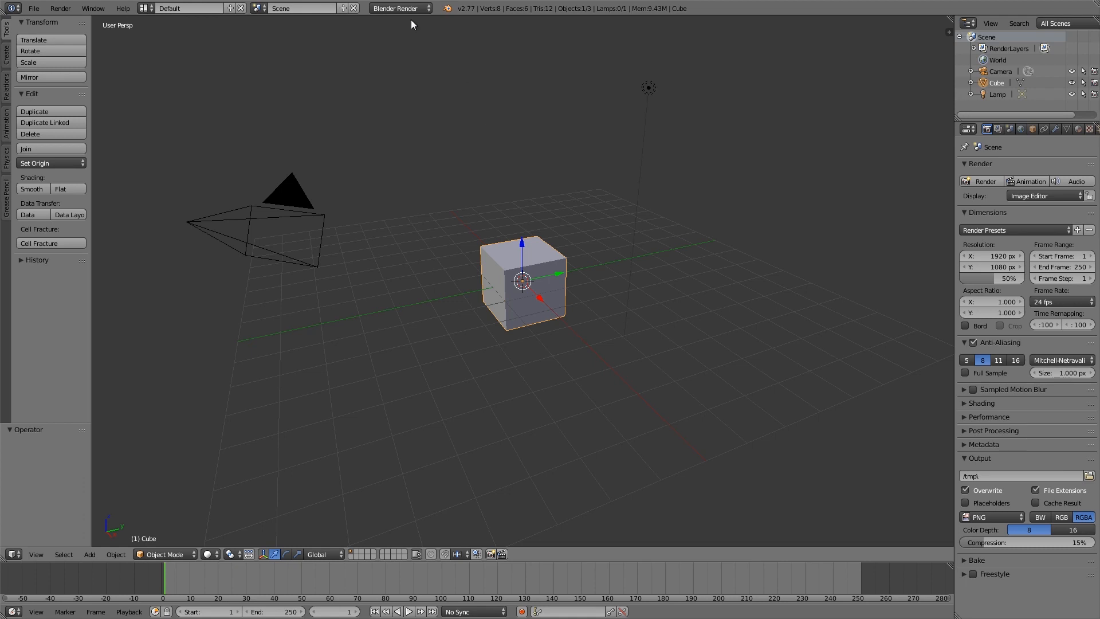
{"action": "left_click", "coordinate": [398, 9]}
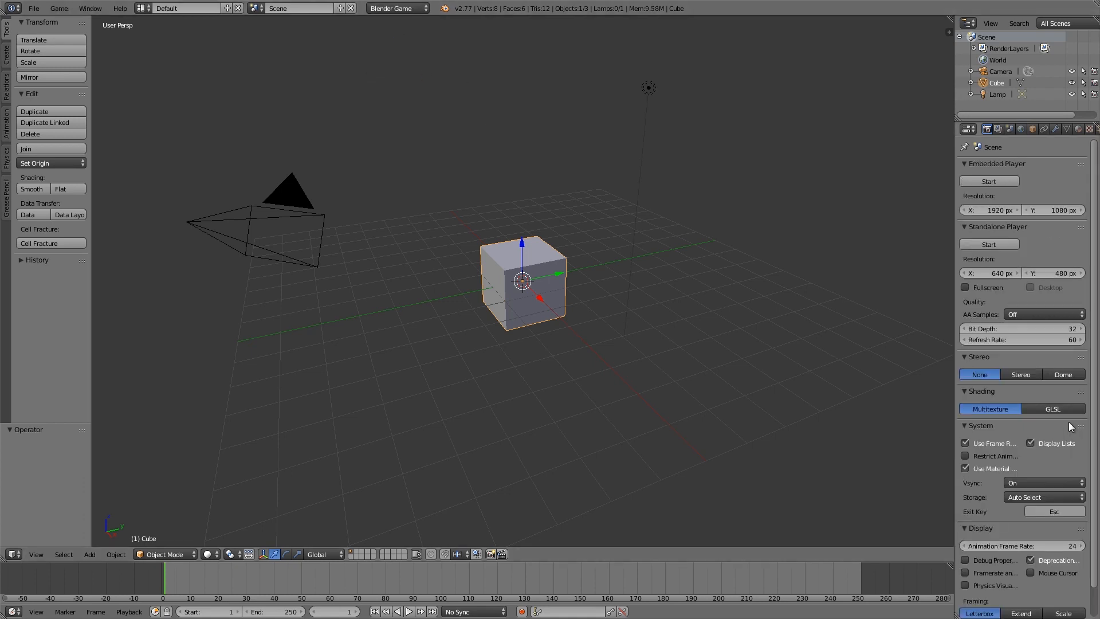
{"action": "left_click", "coordinate": [1053, 408]}
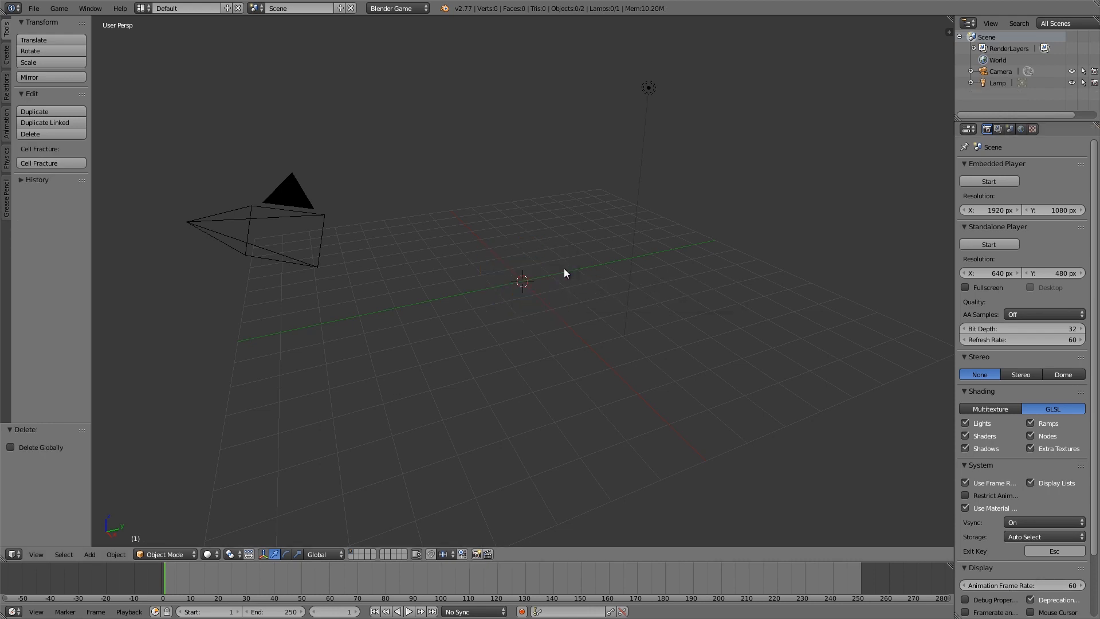
Add a plane, scale it up about 6.4 times and rename it 'ground'.
{"action": "left_click", "coordinate": [89, 554]}
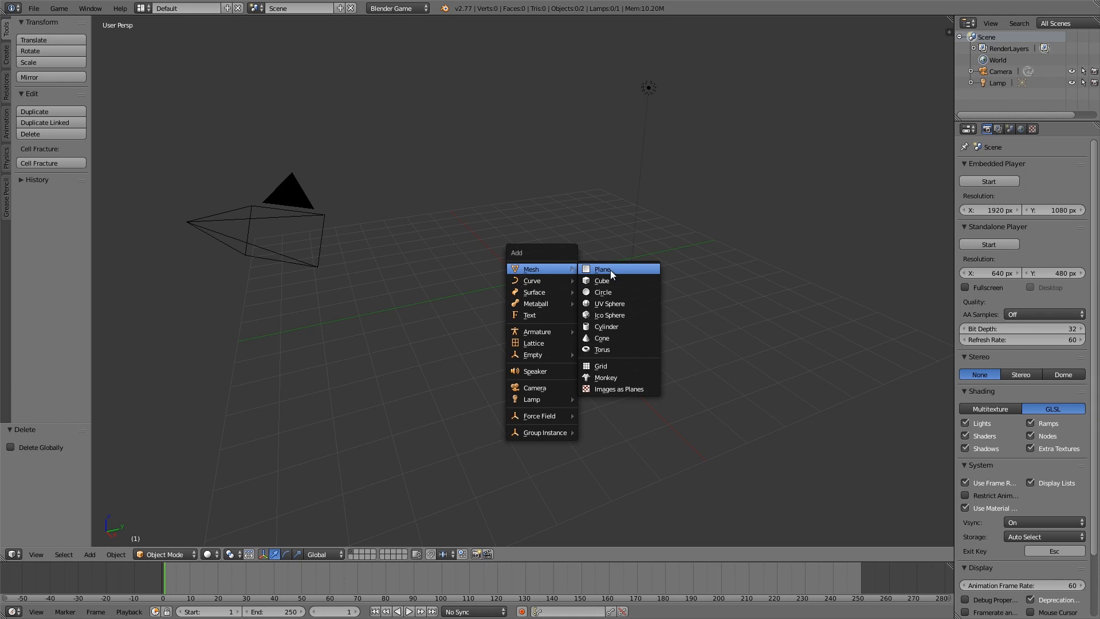
{"action": "left_click", "coordinate": [602, 268]}
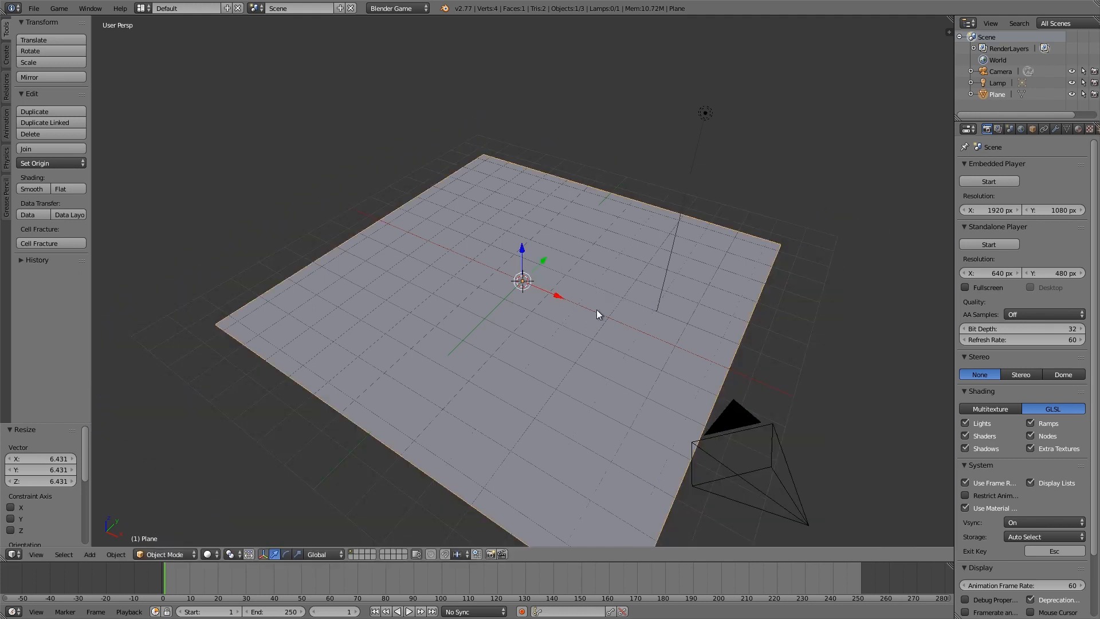
{"action": "left_click", "coordinate": [1032, 128]}
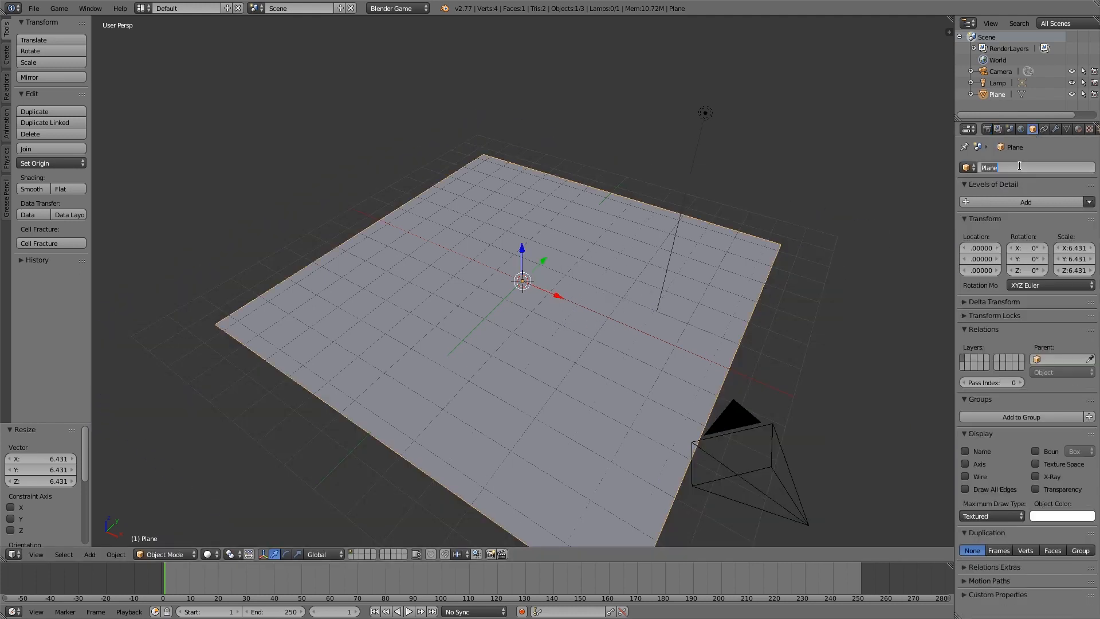
{"action": "type", "text": "ground"}
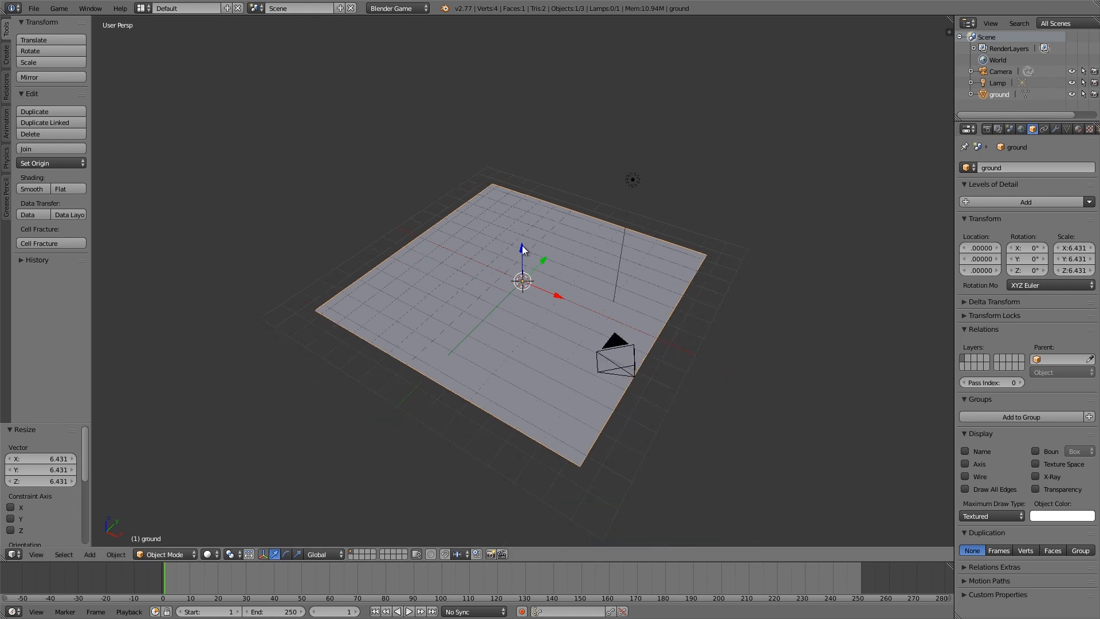
{"action": "left_click", "coordinate": [89, 554]}
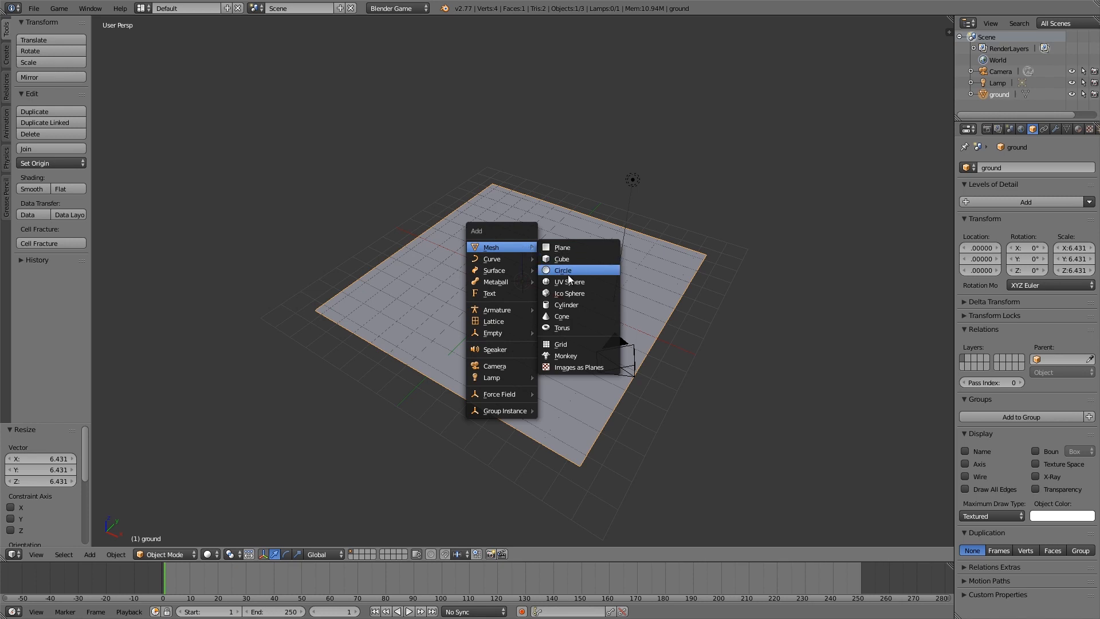
Add a UV sphere, flip its normals inward in Edit Mode and view it from the front.
{"action": "left_click", "coordinate": [568, 282]}
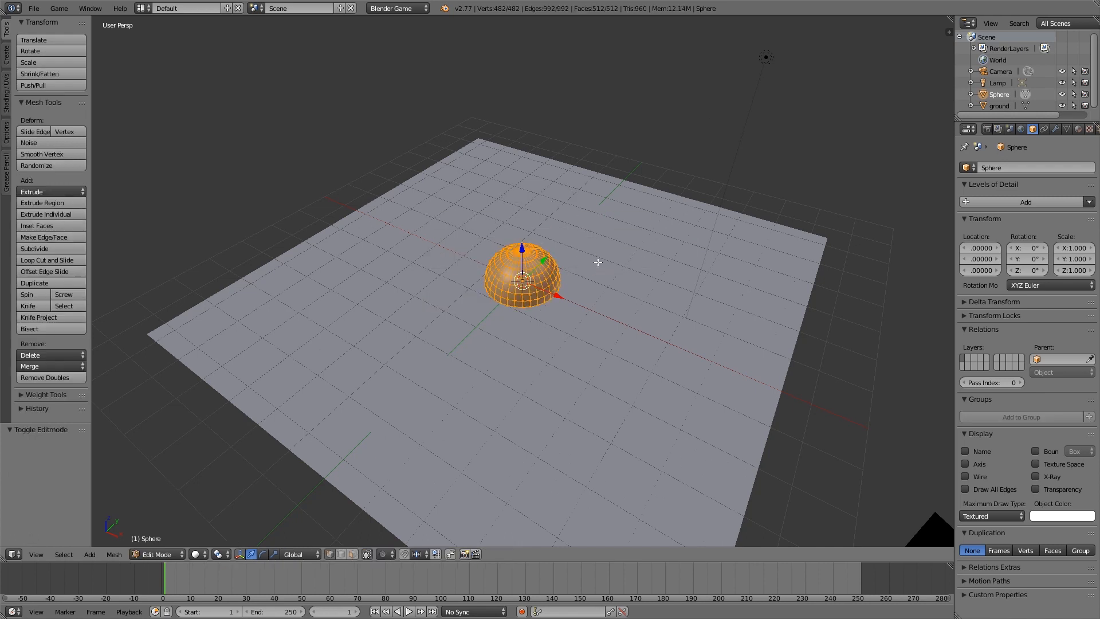
{"action": "left_click", "coordinate": [153, 554]}
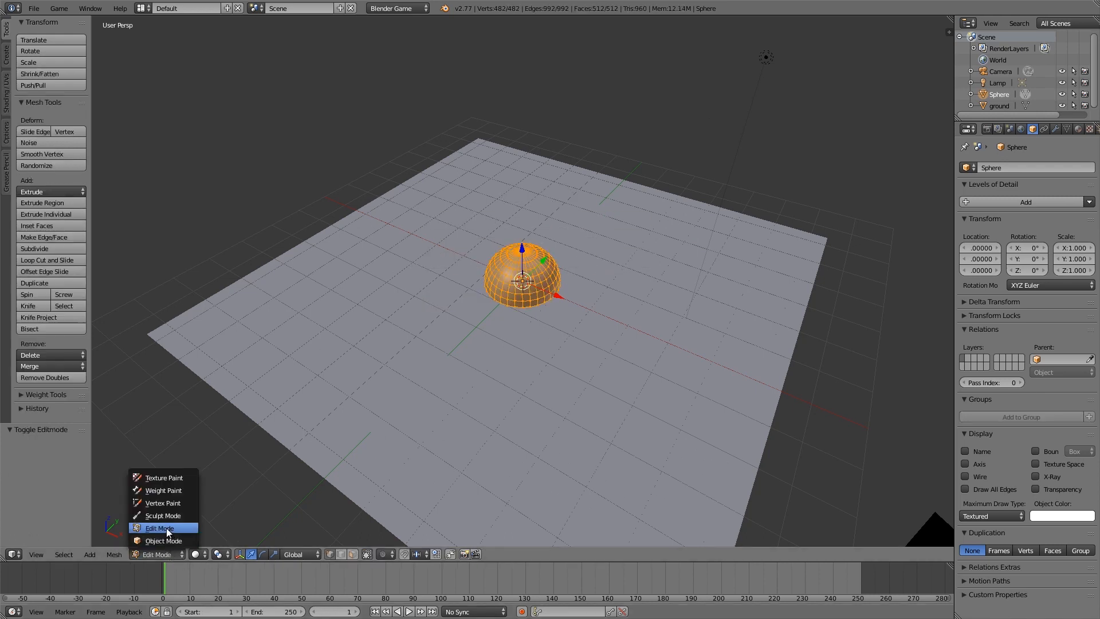
{"action": "left_click", "coordinate": [159, 527]}
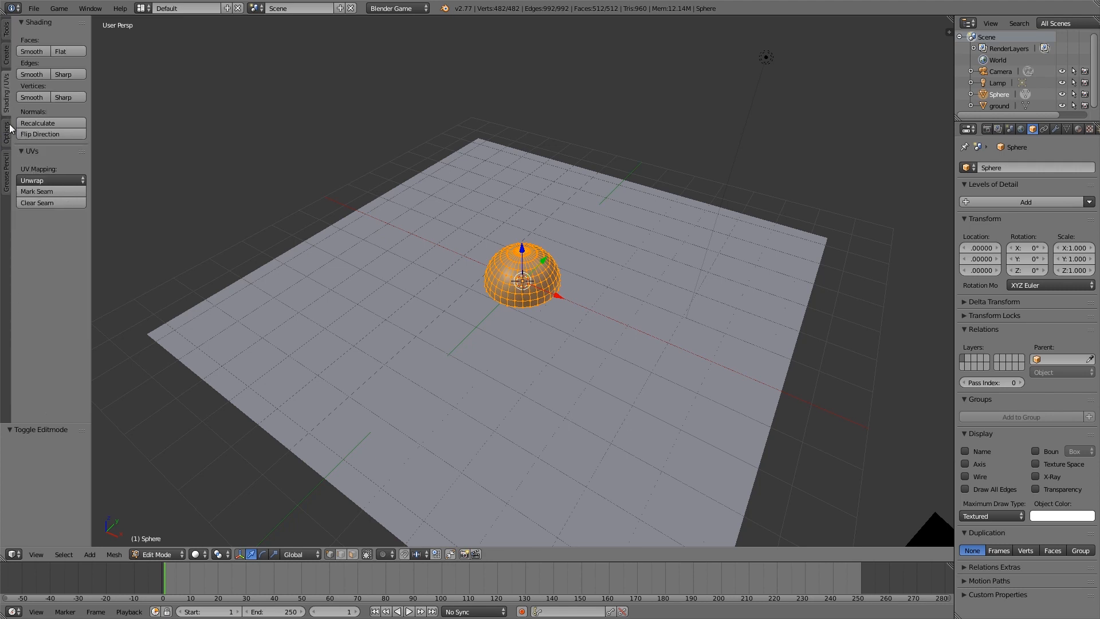
{"action": "mouse_move", "coordinate": [38, 140]}
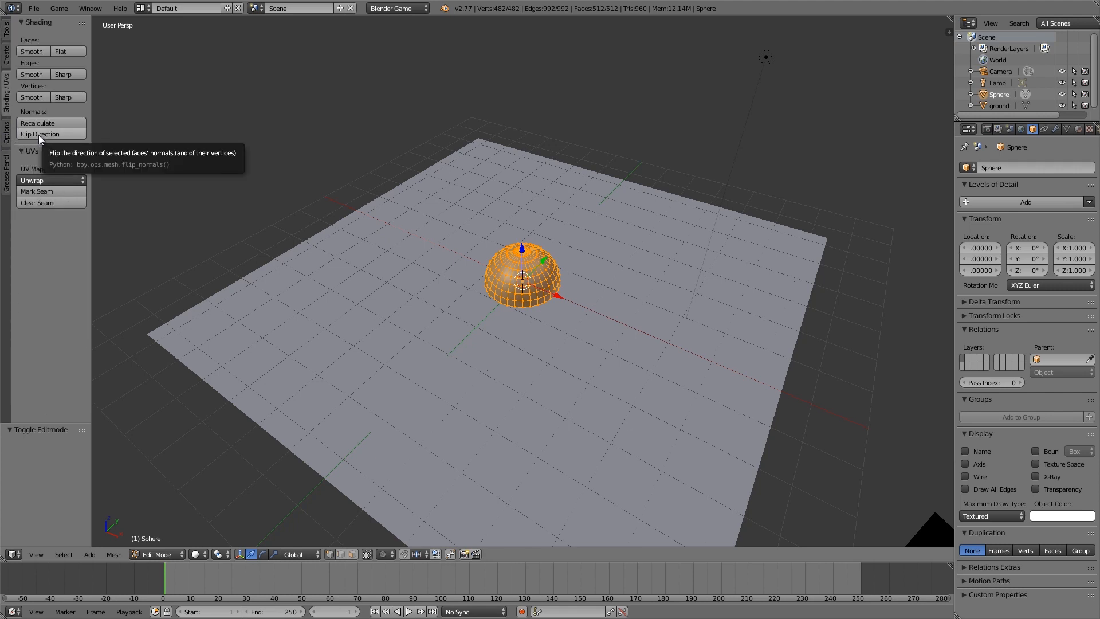
{"action": "left_click", "coordinate": [44, 133]}
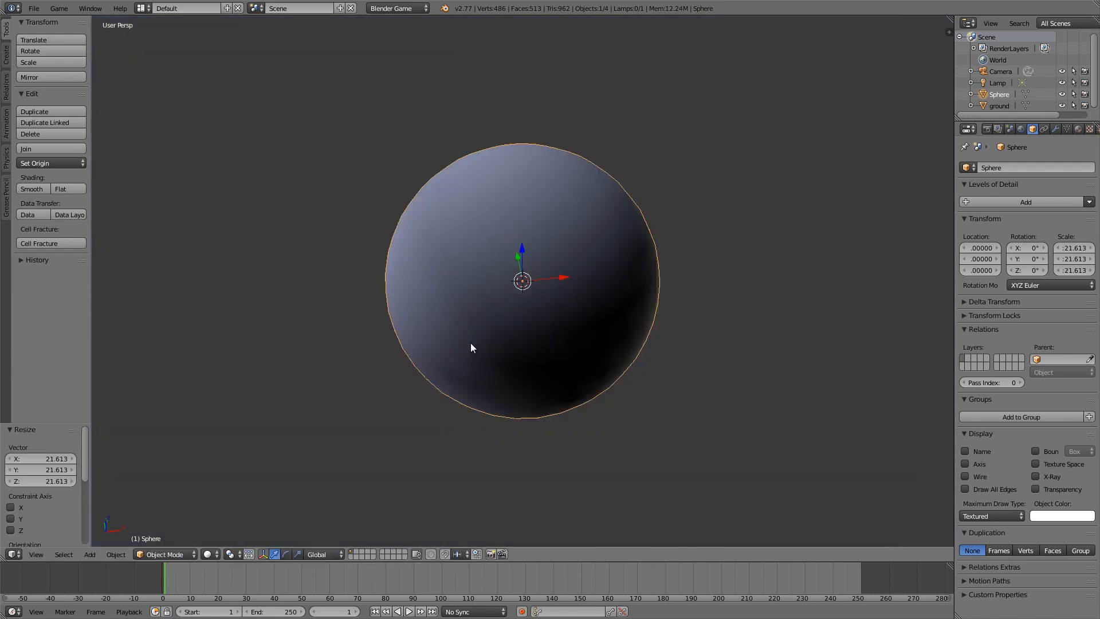
{"action": "key", "text": "KP_1"}
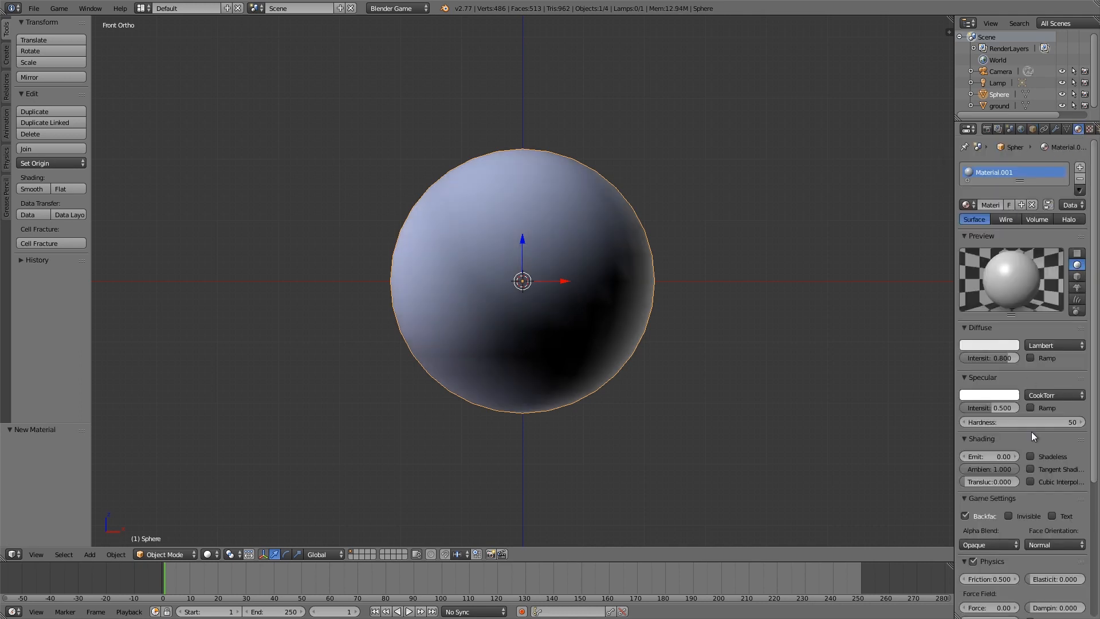
Make the sphere's material shadeless, texture it with the sky image and show textures in the viewport.
{"action": "left_click", "coordinate": [1031, 456]}
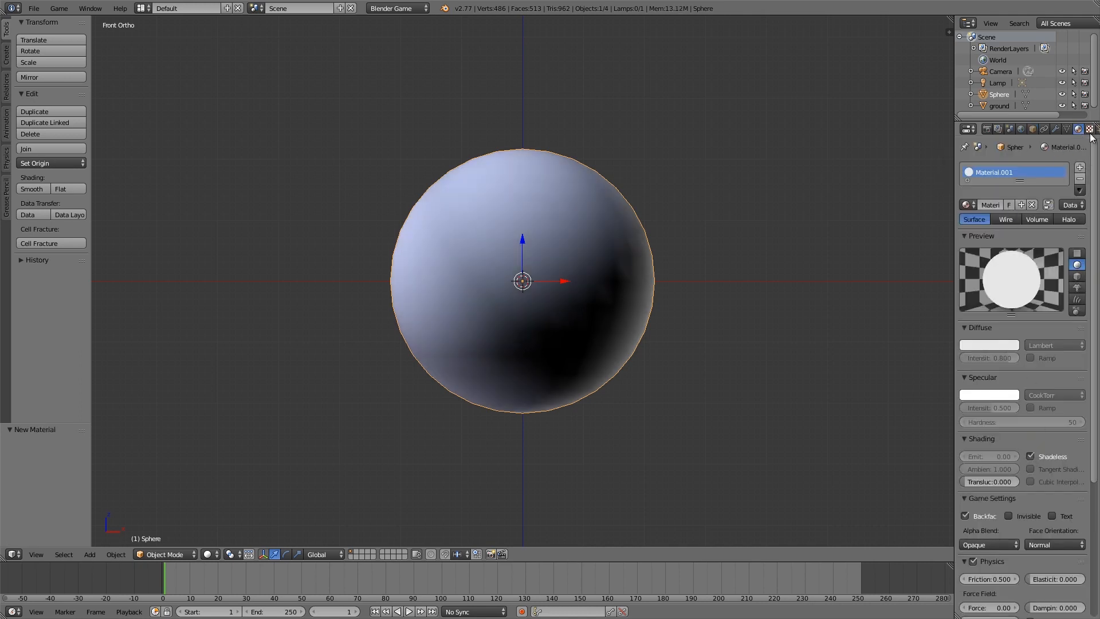
{"action": "left_click", "coordinate": [1079, 129]}
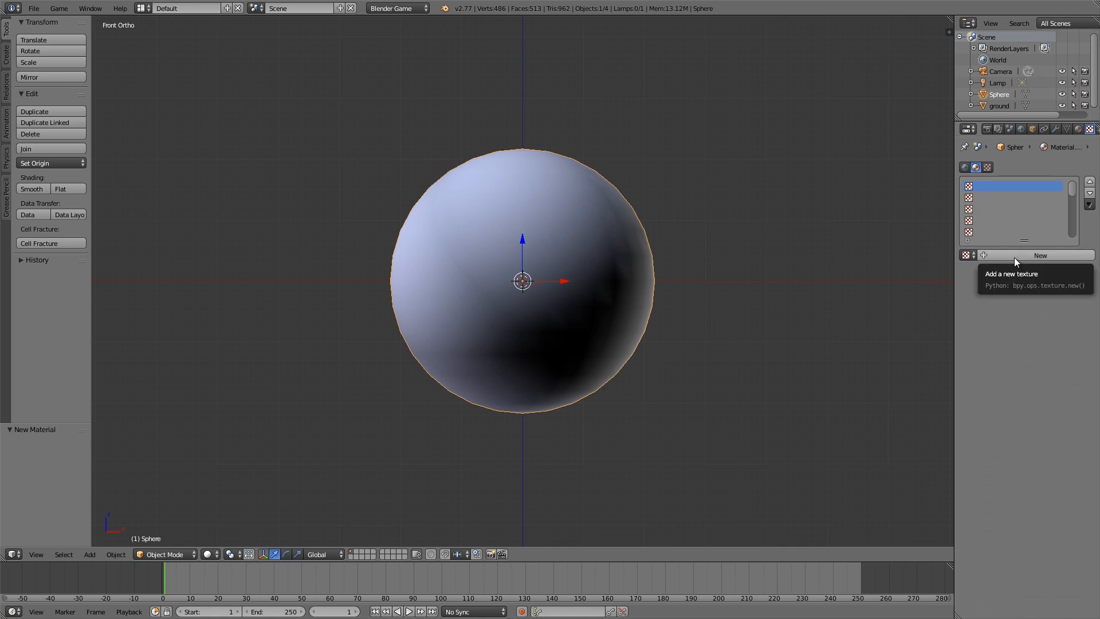
{"action": "left_click", "coordinate": [1040, 254]}
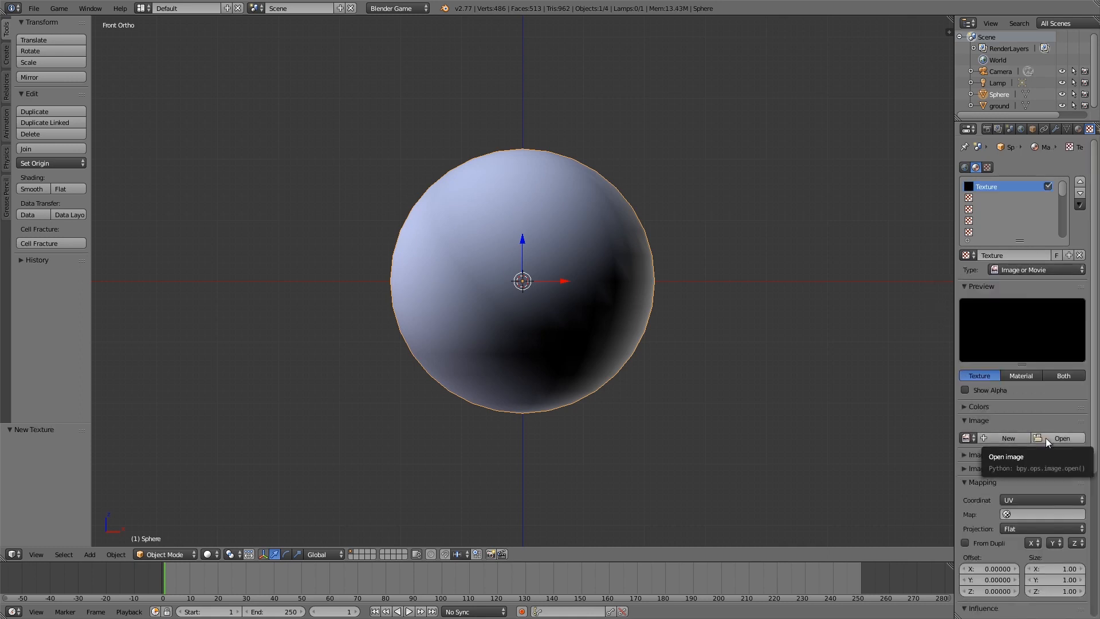
{"action": "left_click", "coordinate": [1066, 438]}
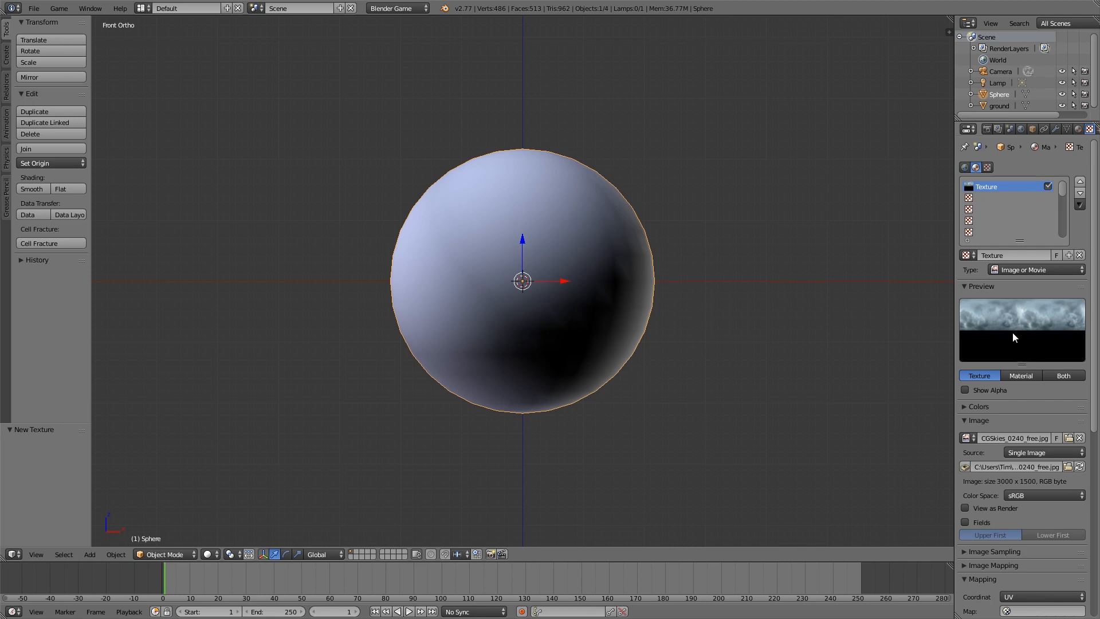
{"action": "mouse_move", "coordinate": [537, 298]}
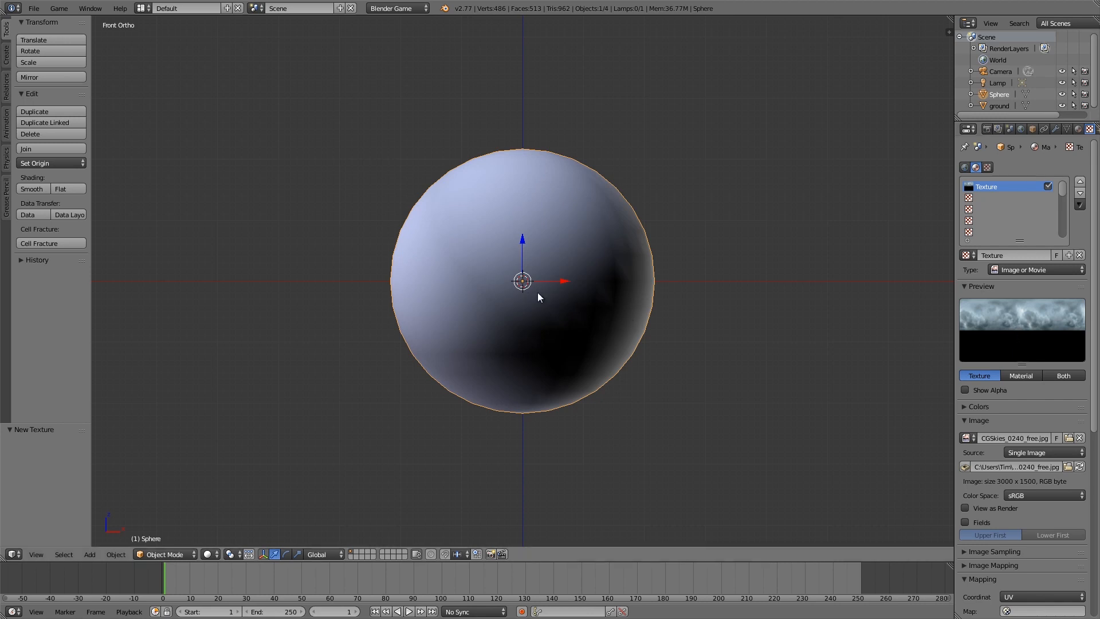
{"action": "key", "text": "Tab"}
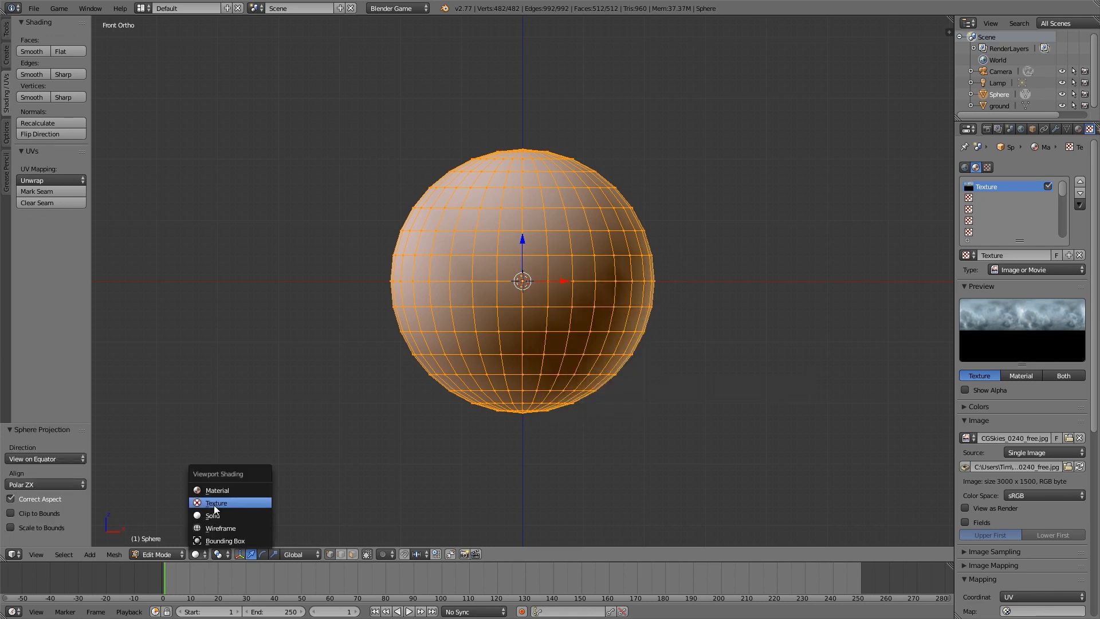
{"action": "left_click", "coordinate": [215, 503]}
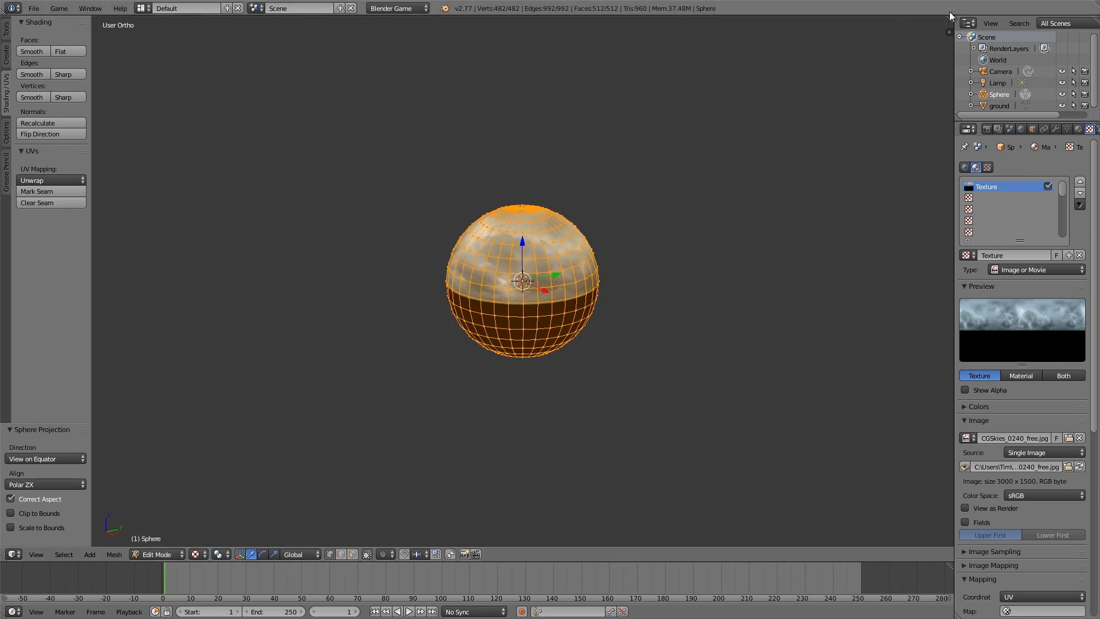
Split the 3D View and turn the new area into a UV/Image Editor showing the sky image.
{"action": "left_click", "coordinate": [653, 555]}
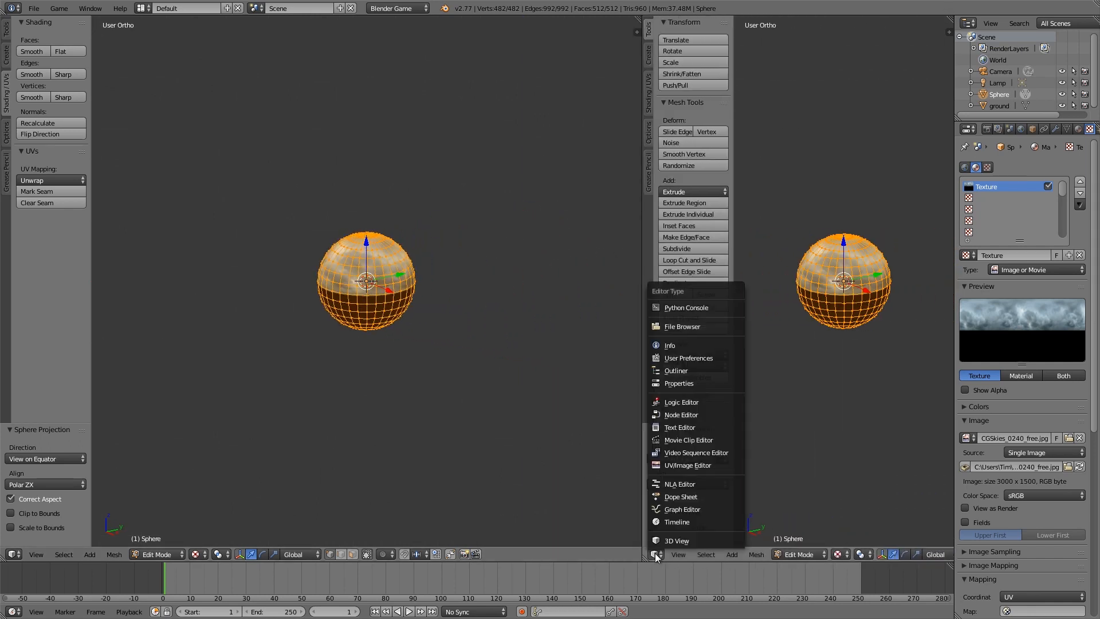
{"action": "left_click", "coordinate": [688, 465]}
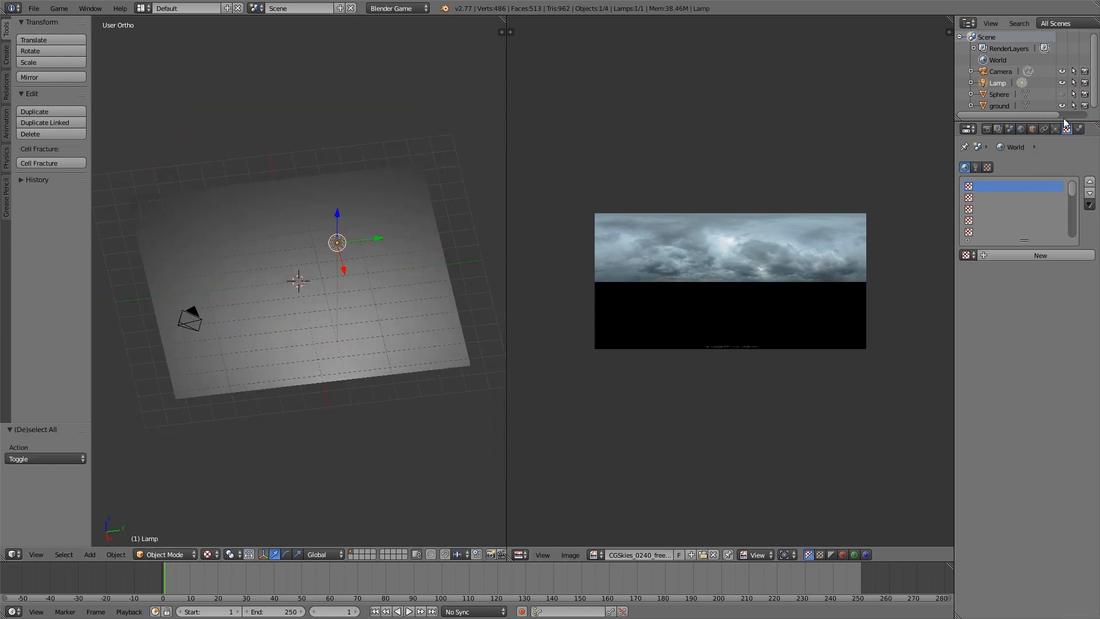
Make the lamp a Hemi light in its lamp data settings.
{"action": "left_click", "coordinate": [1061, 128]}
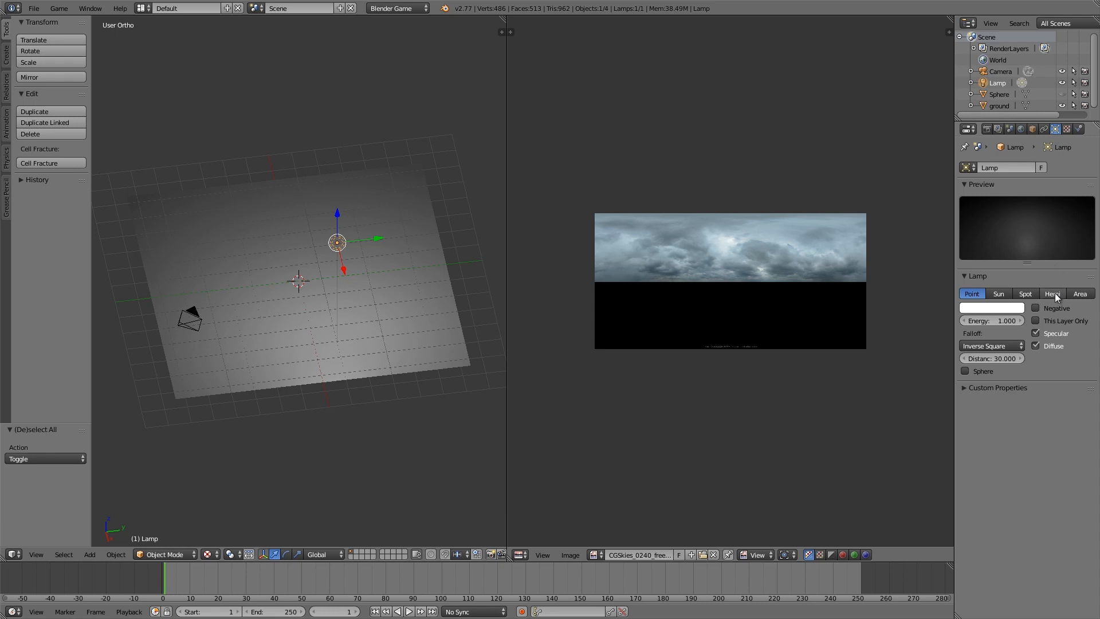
{"action": "left_click", "coordinate": [1051, 293]}
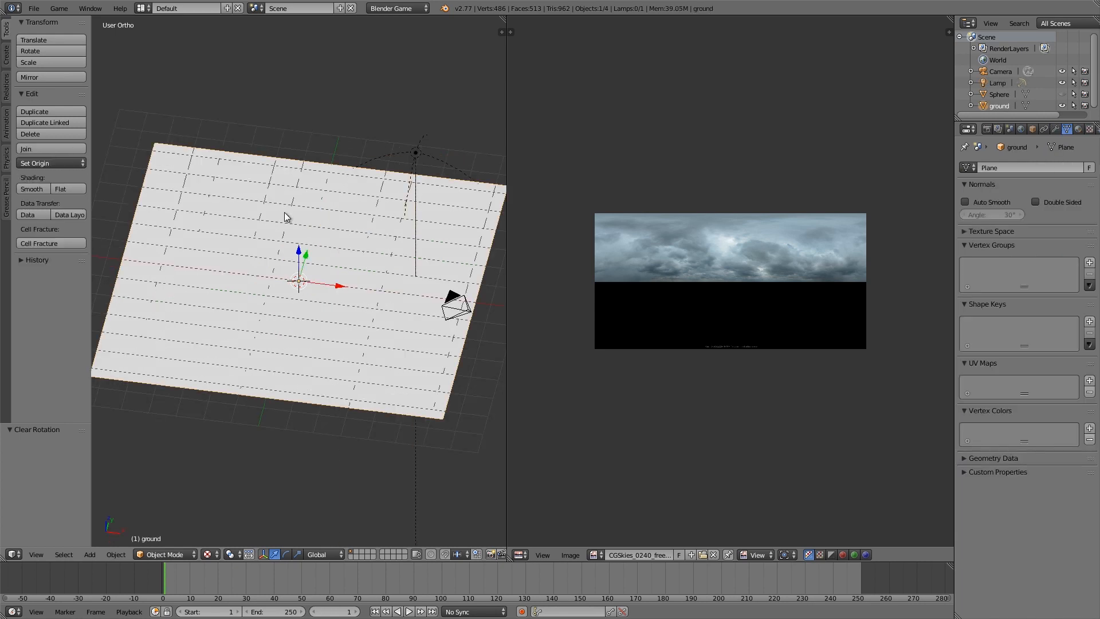
Give the ground a material named 'reflect' with a new image texture loading assets.png.
{"action": "left_click", "coordinate": [1084, 128]}
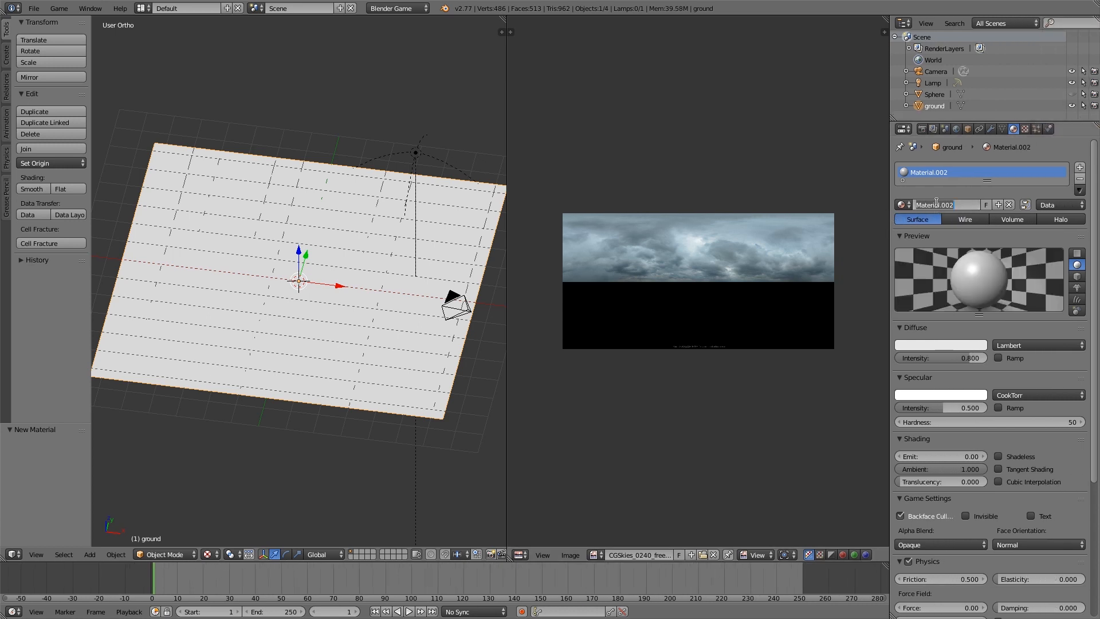
{"action": "type", "text": "reflect"}
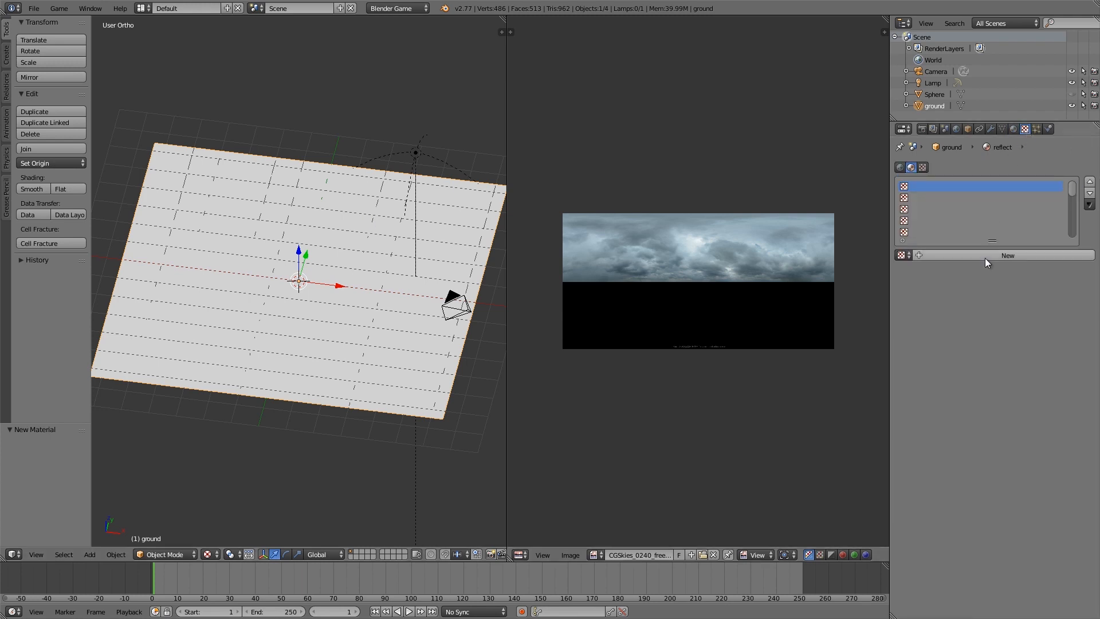
{"action": "left_click", "coordinate": [1008, 254]}
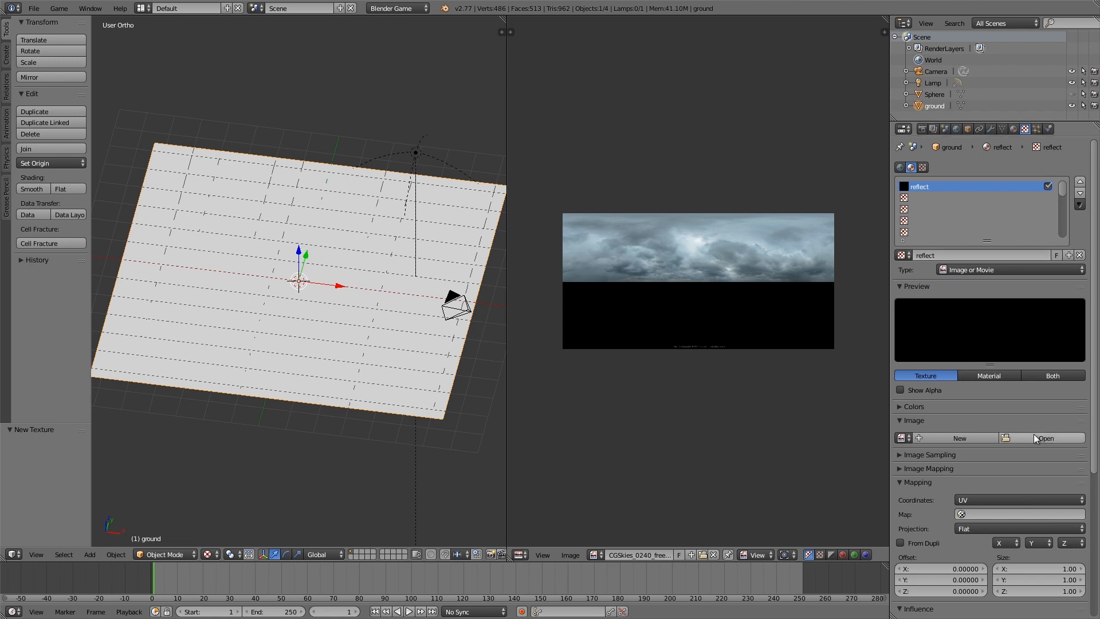
{"action": "left_click", "coordinate": [1054, 438]}
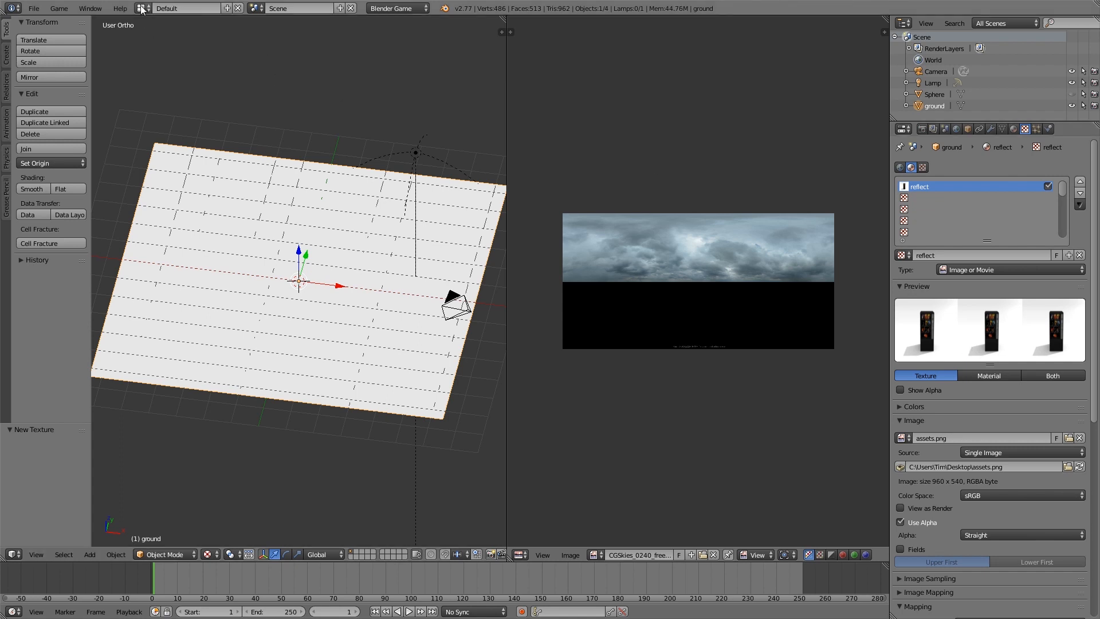
Switch to the Game Logic layout and add an Always sensor and a Python controller to the ground.
{"action": "left_click", "coordinate": [136, 8]}
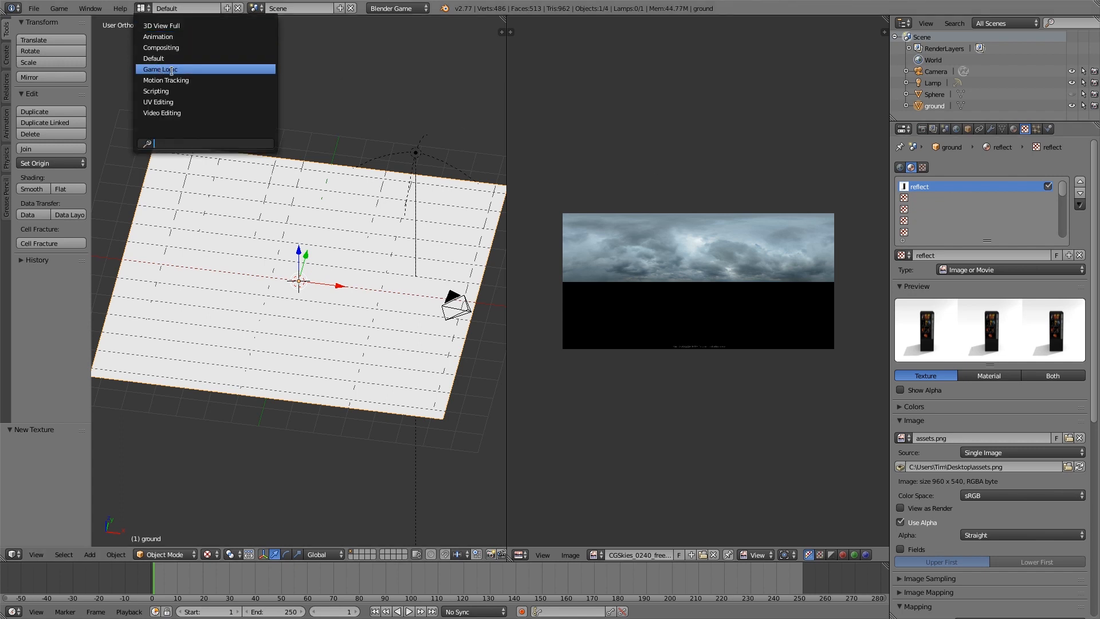
{"action": "left_click", "coordinate": [159, 69]}
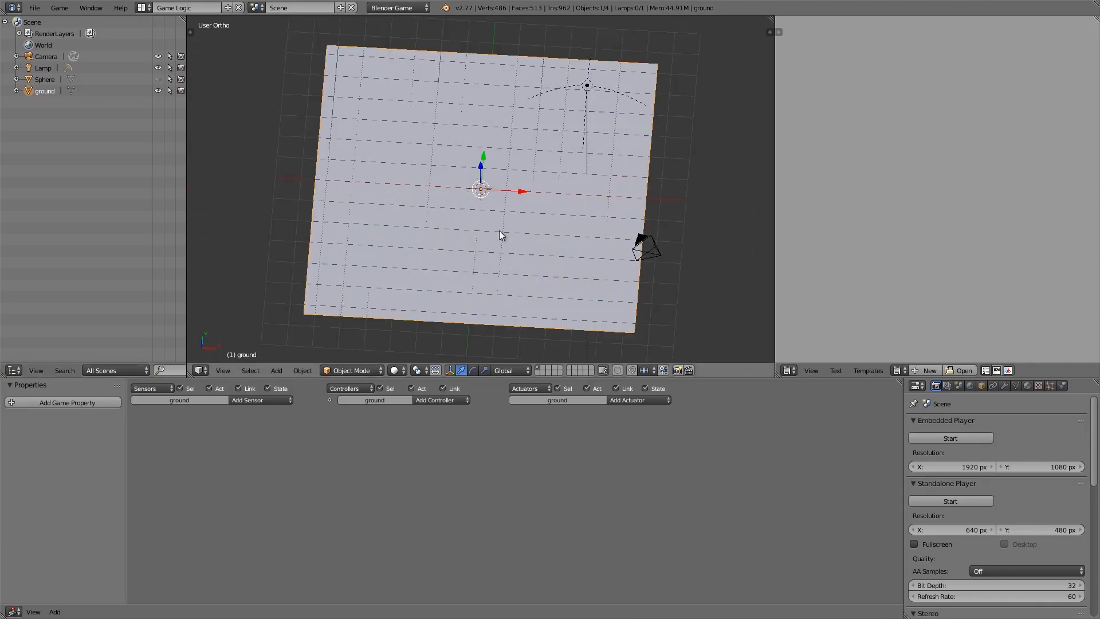
{"action": "scroll", "scroll_direction": "down", "scroll_amount": 3}
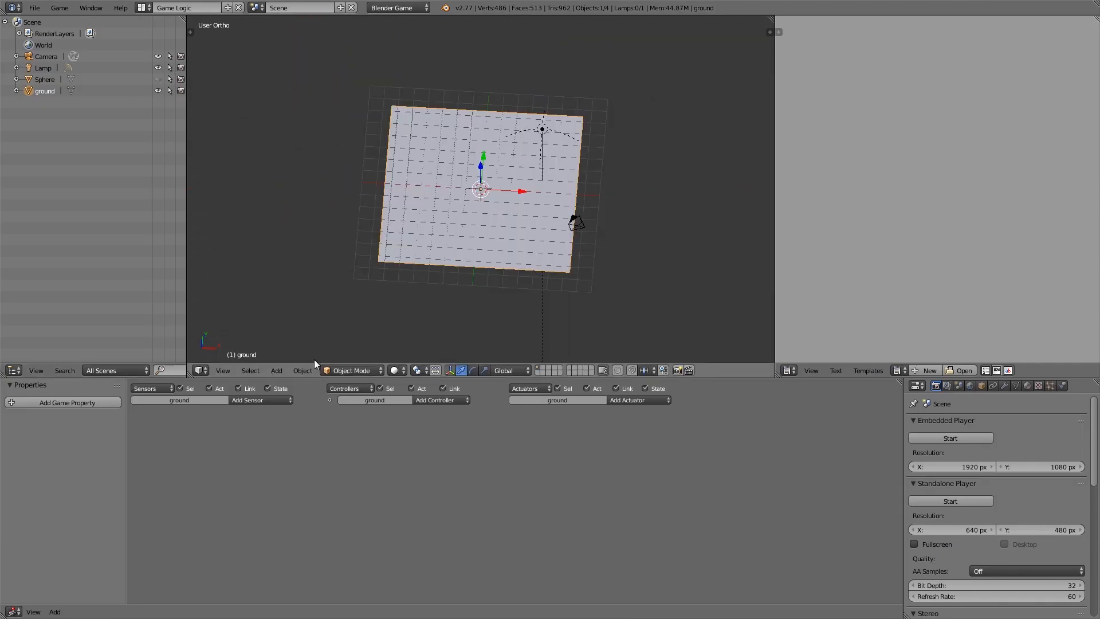
{"action": "left_click", "coordinate": [259, 399]}
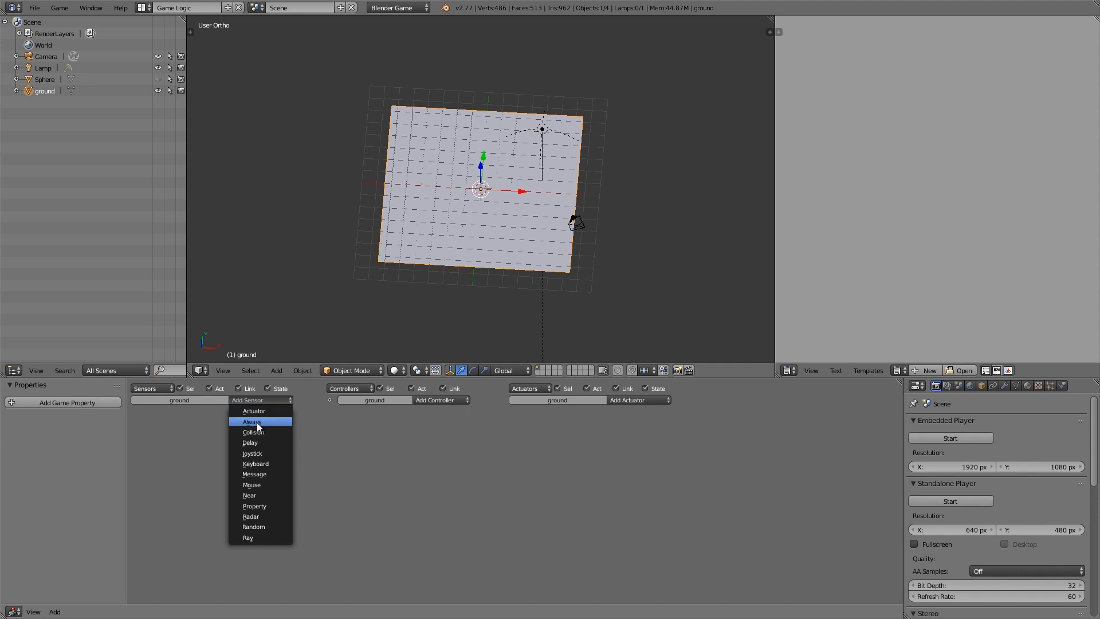
{"action": "left_click", "coordinate": [252, 421]}
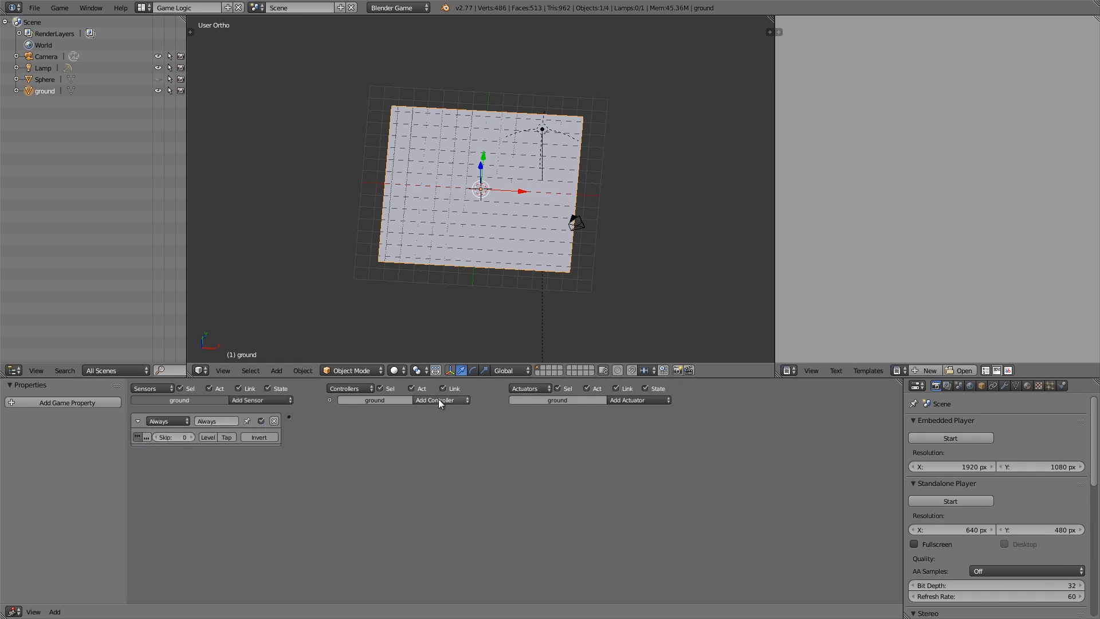
{"action": "left_click", "coordinate": [435, 399]}
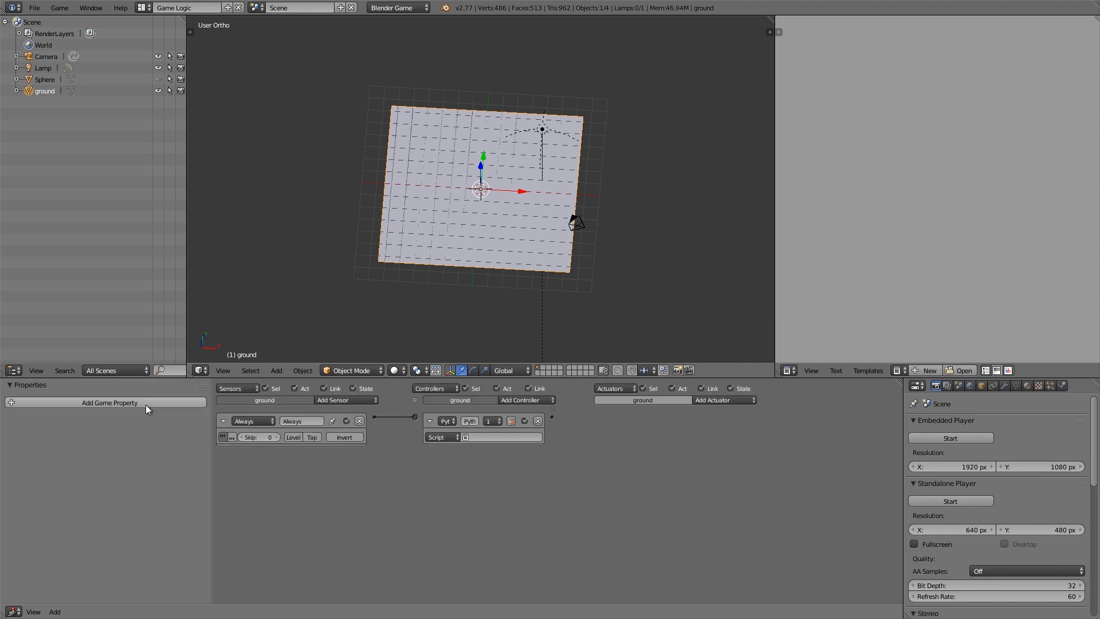
Add a game property named 'material' of type String to the ground.
{"action": "left_click", "coordinate": [109, 402]}
{"action": "type", "text": "material"}
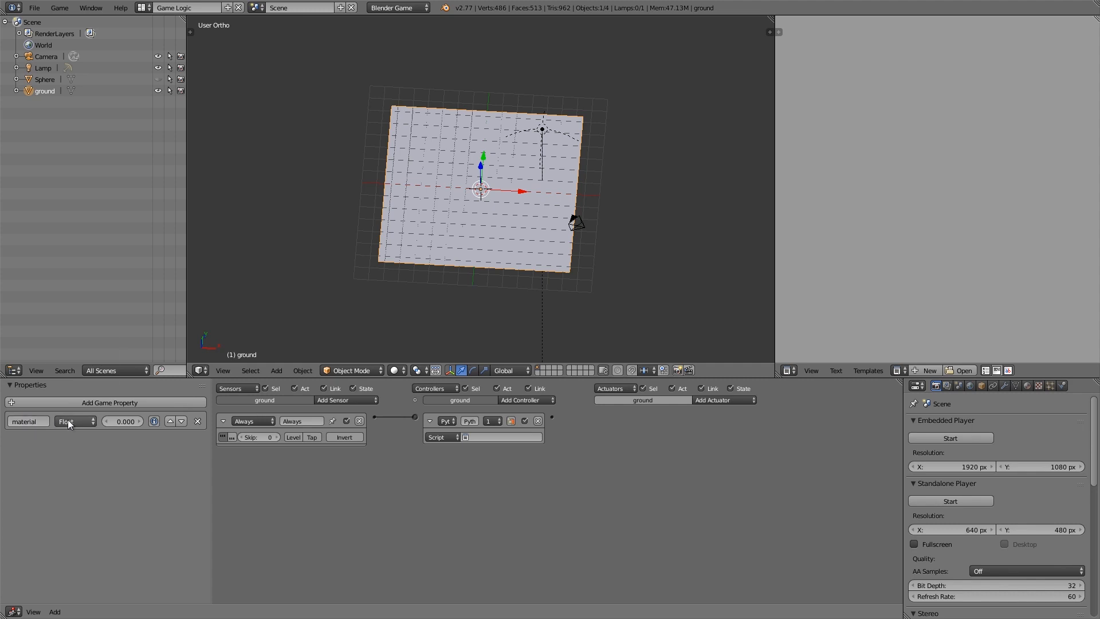
{"action": "left_click", "coordinate": [73, 422]}
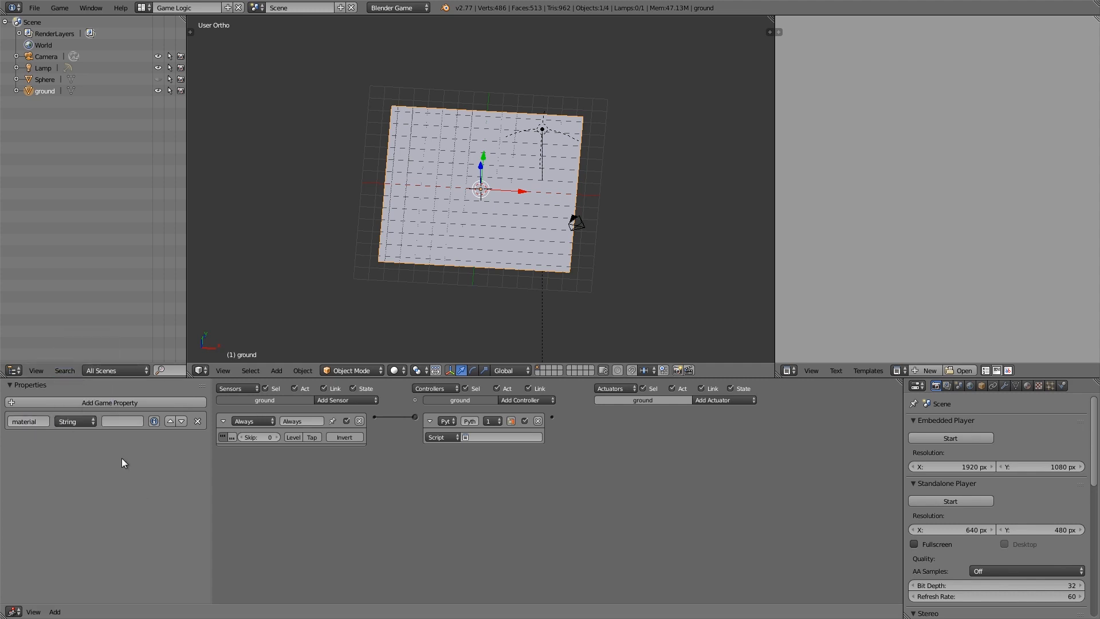
{"action": "left_click", "coordinate": [981, 385]}
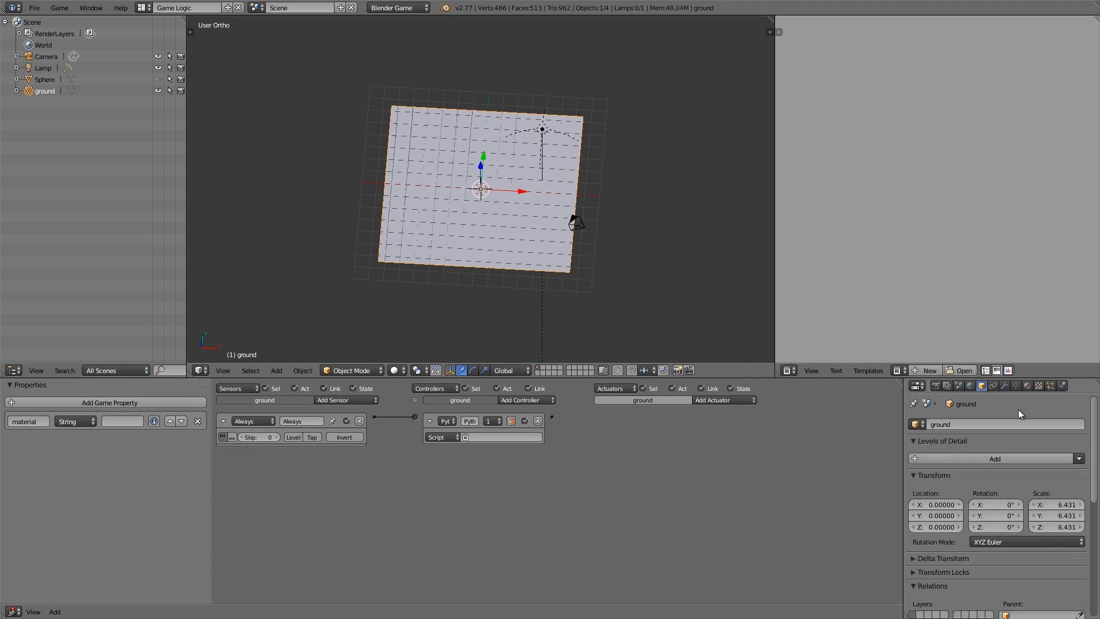
Set the material property to 'reflect' and load the Mirror.py script as text block reflect.py.
{"action": "left_click", "coordinate": [1027, 385]}
{"action": "type", "text": "reflect"}
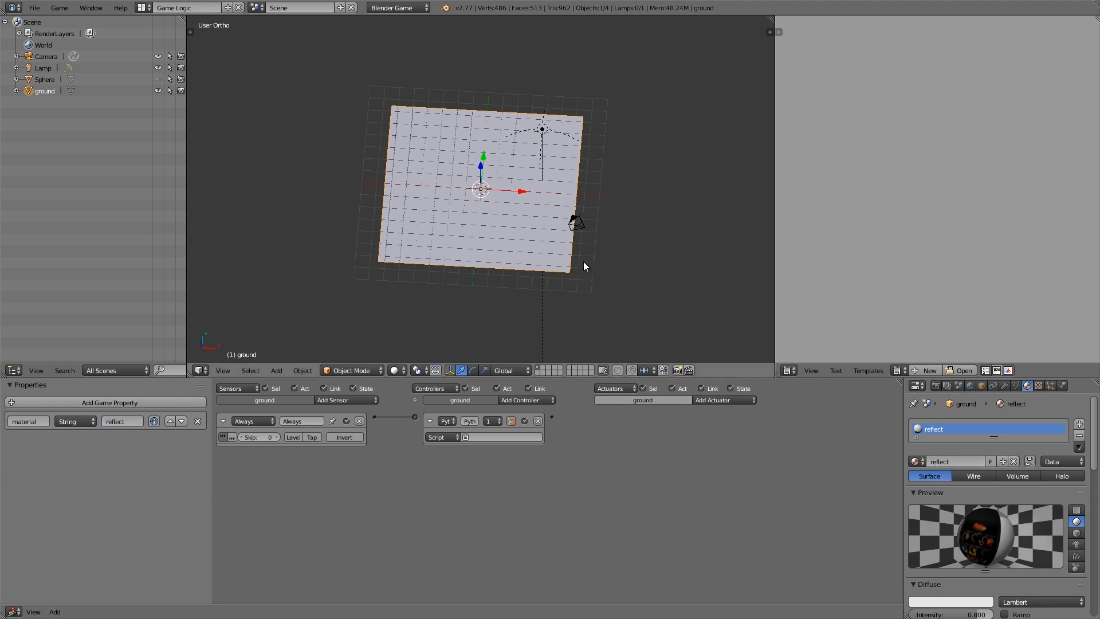
{"action": "mouse_move", "coordinate": [505, 247]}
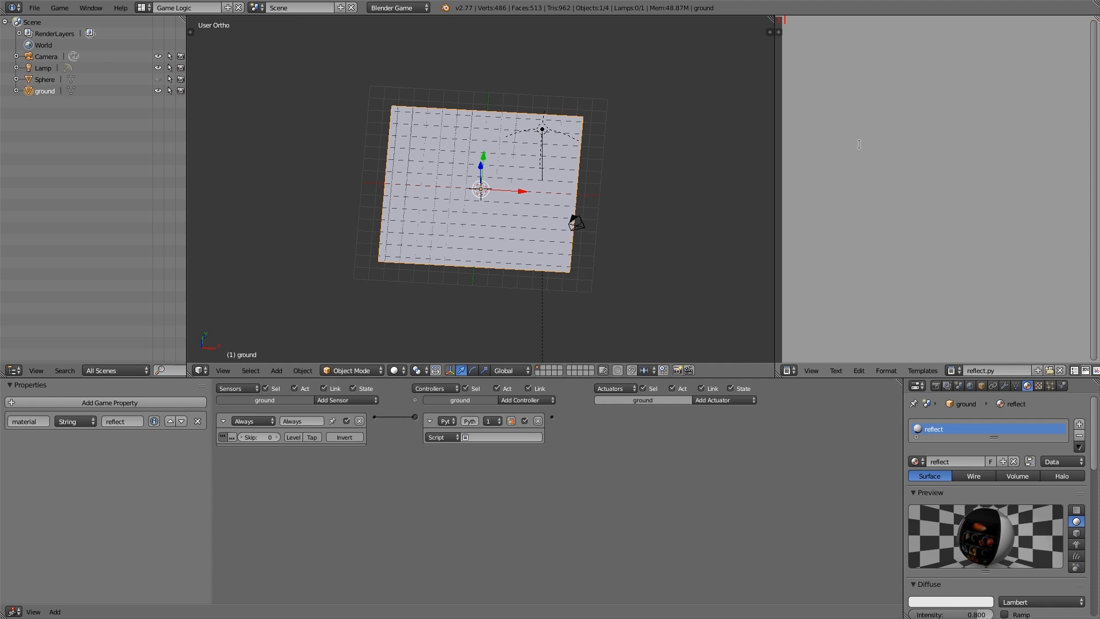
{"action": "left_click", "coordinate": [836, 370]}
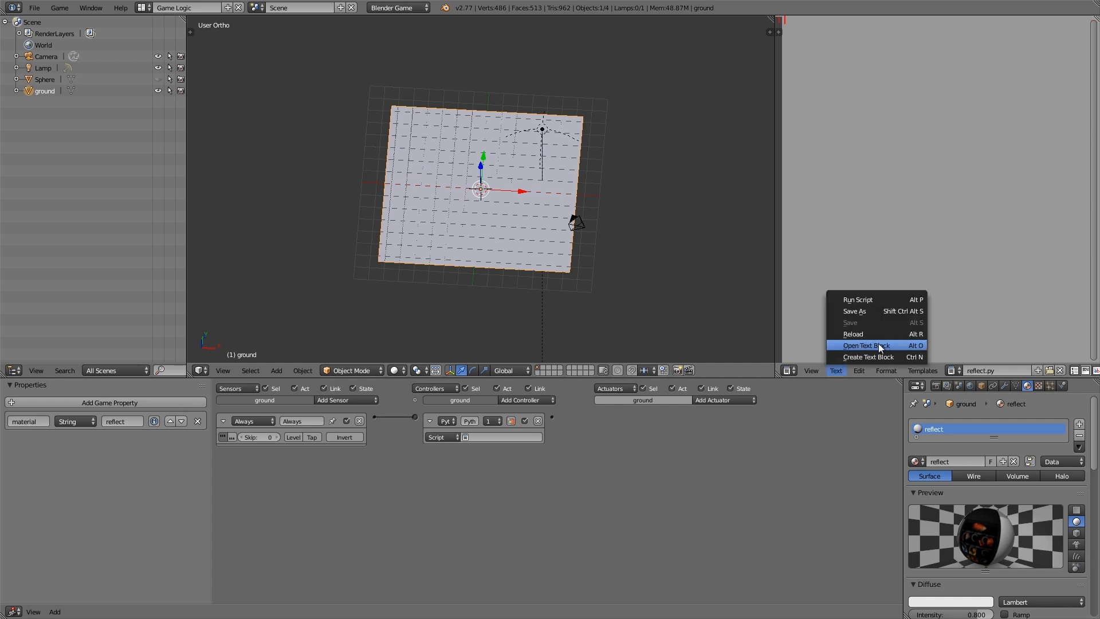
{"action": "mouse_move", "coordinate": [877, 346]}
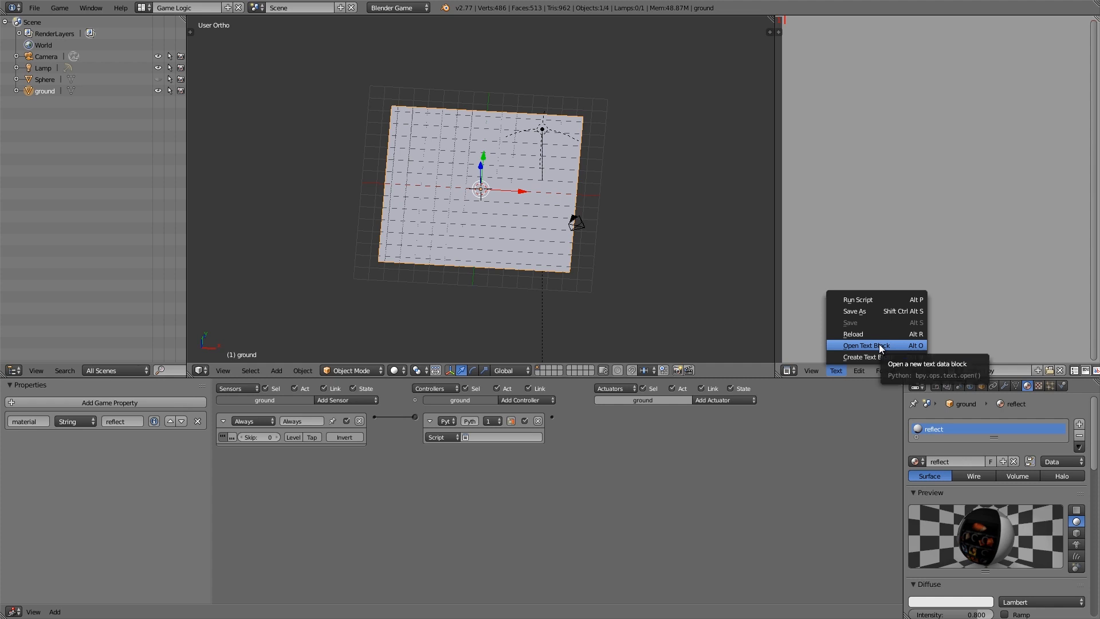
{"action": "left_click", "coordinate": [866, 345]}
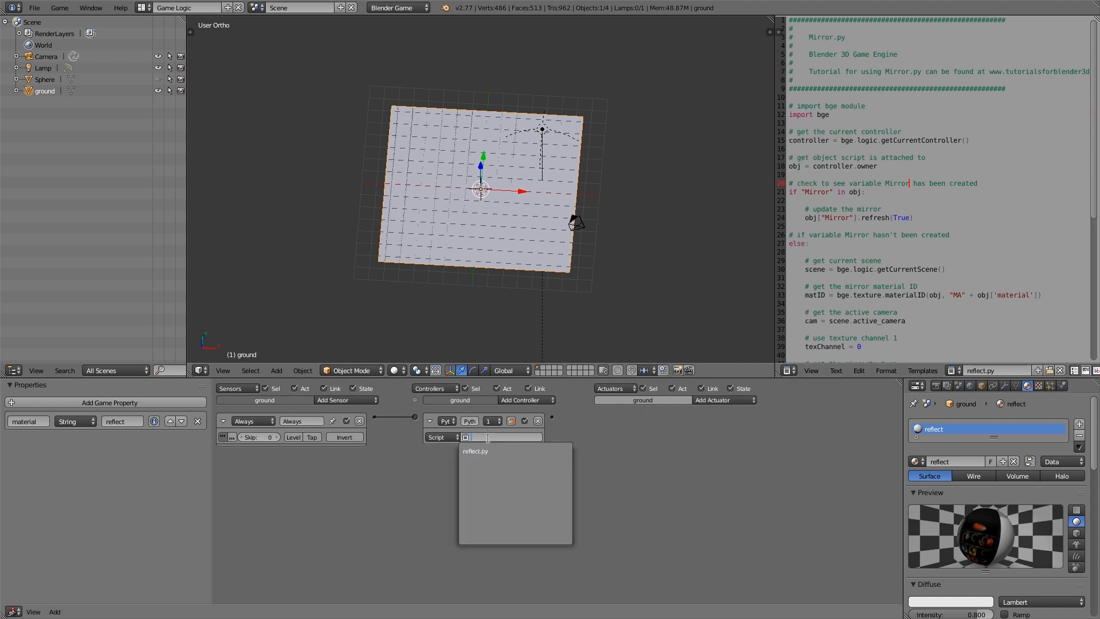
Assign reflect.py to the ground's Python controller and view the textured ground through the camera.
{"action": "left_click", "coordinate": [475, 452]}
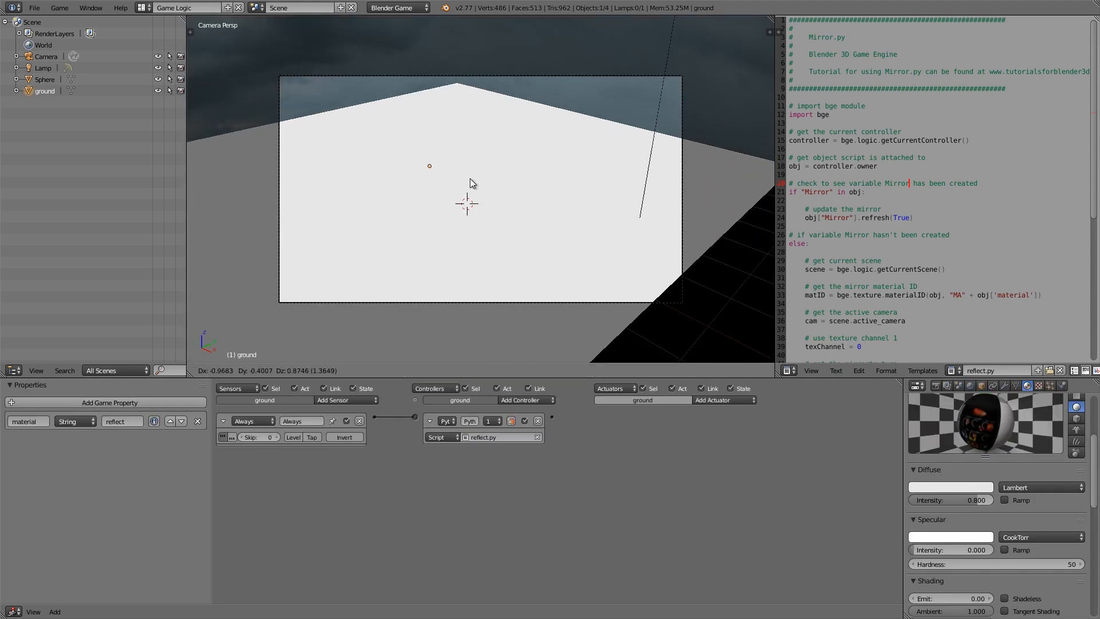
{"action": "key", "text": "Tab"}
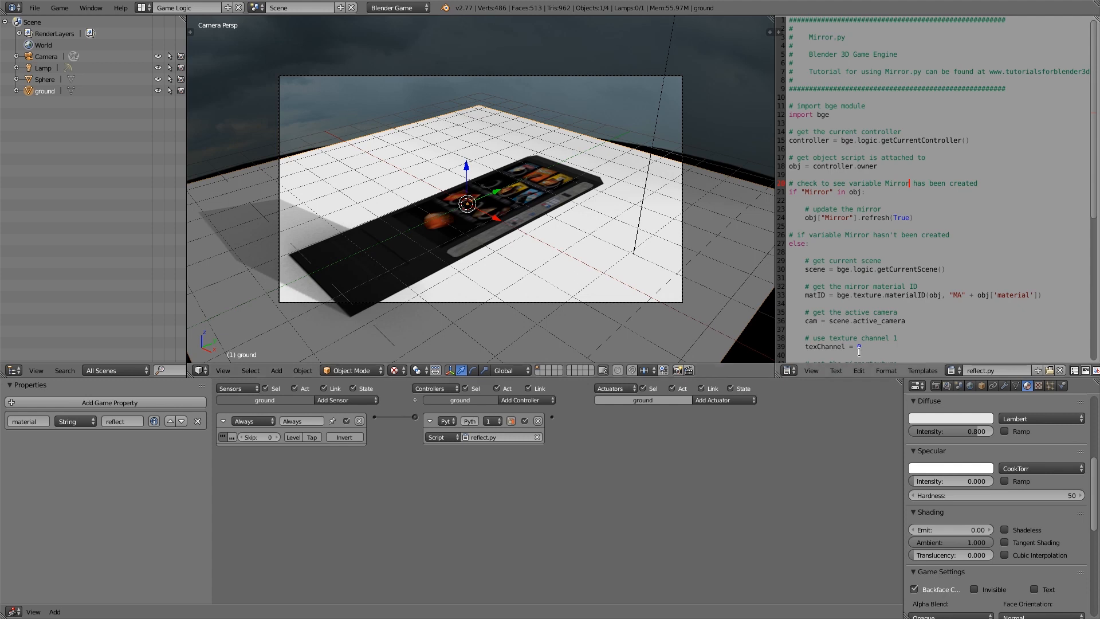
{"action": "left_click", "coordinate": [1038, 384]}
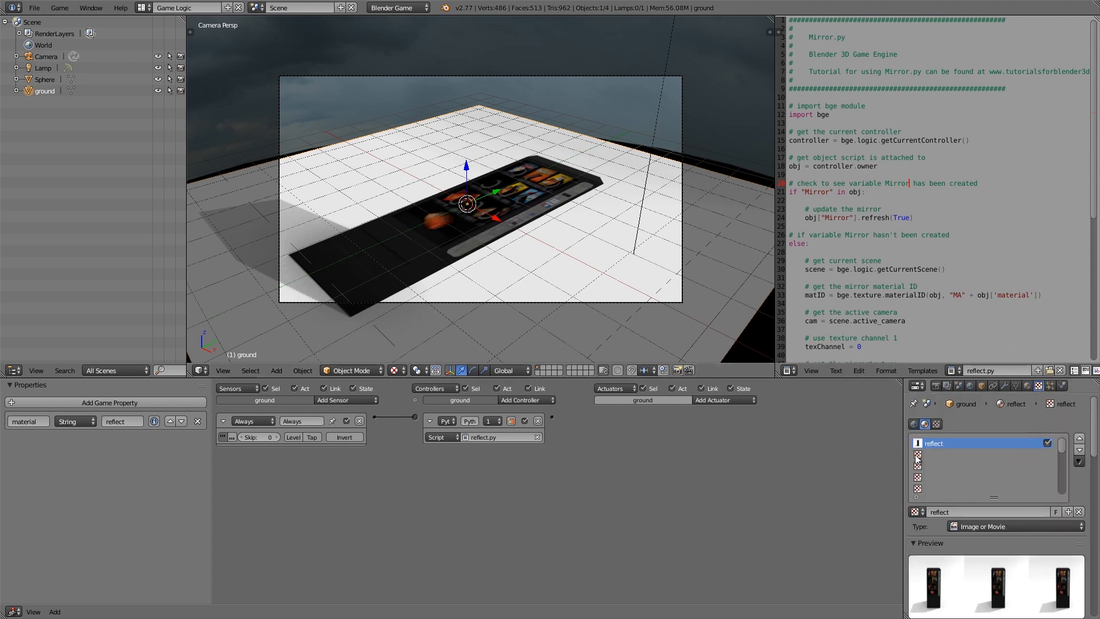
{"action": "mouse_move", "coordinate": [967, 462]}
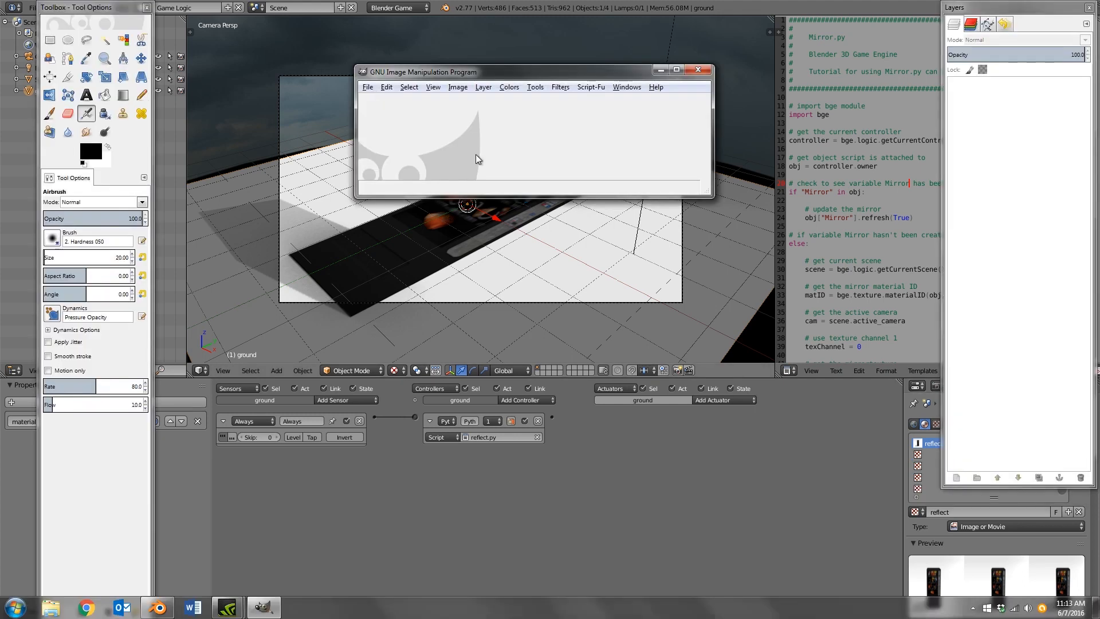
Create a new blank image and fill it entirely with black.
{"action": "left_click", "coordinate": [367, 87]}
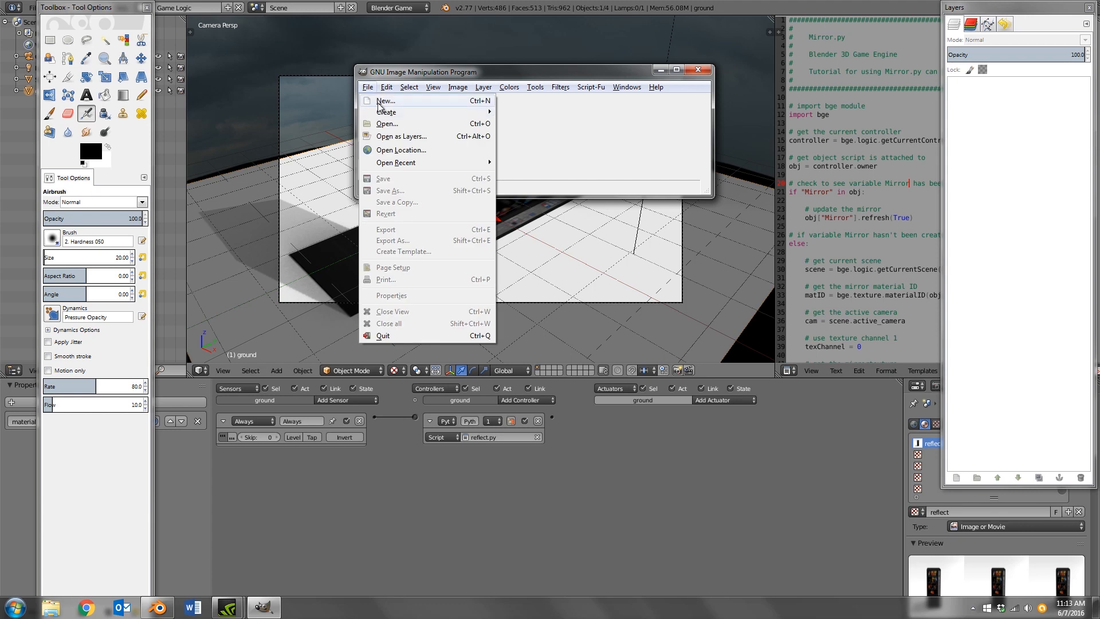
{"action": "left_click", "coordinate": [383, 101]}
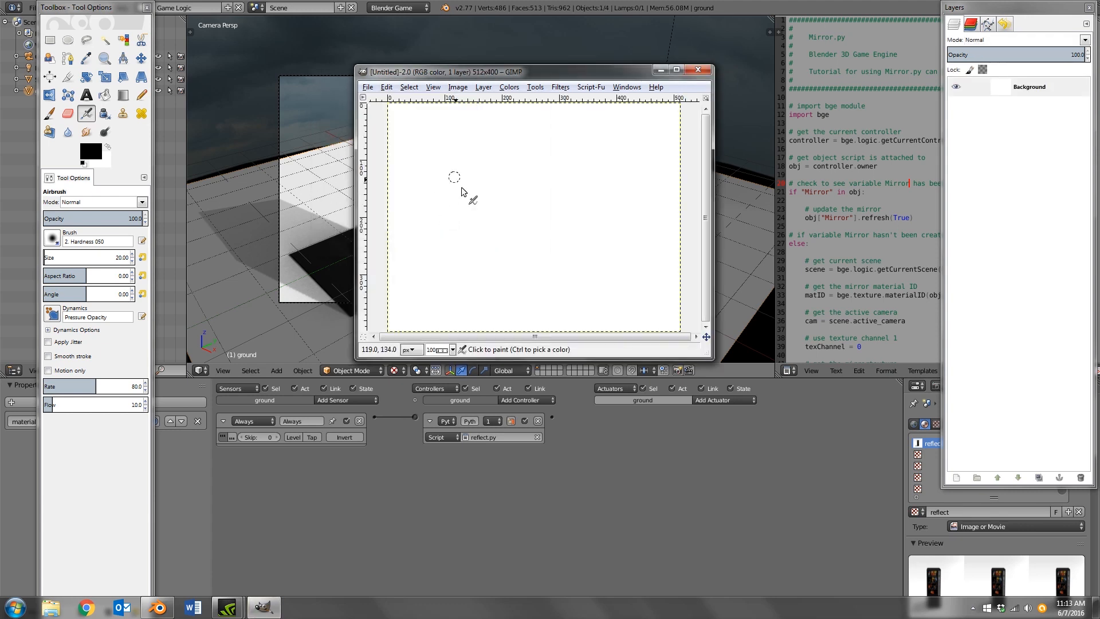
{"action": "left_click", "coordinate": [86, 131]}
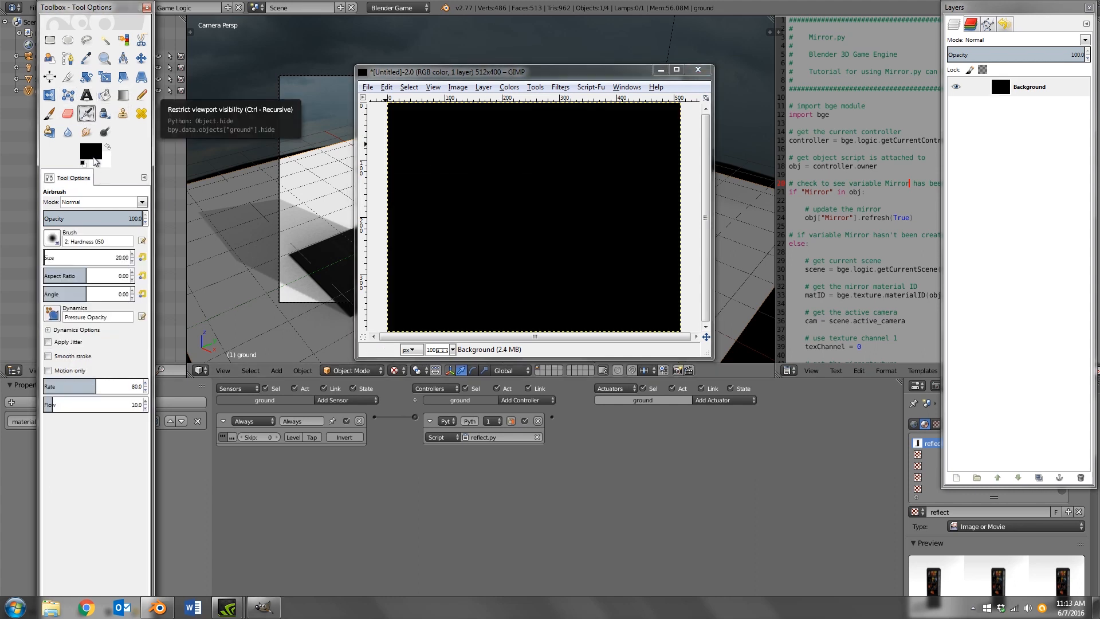
{"action": "mouse_move", "coordinate": [475, 168]}
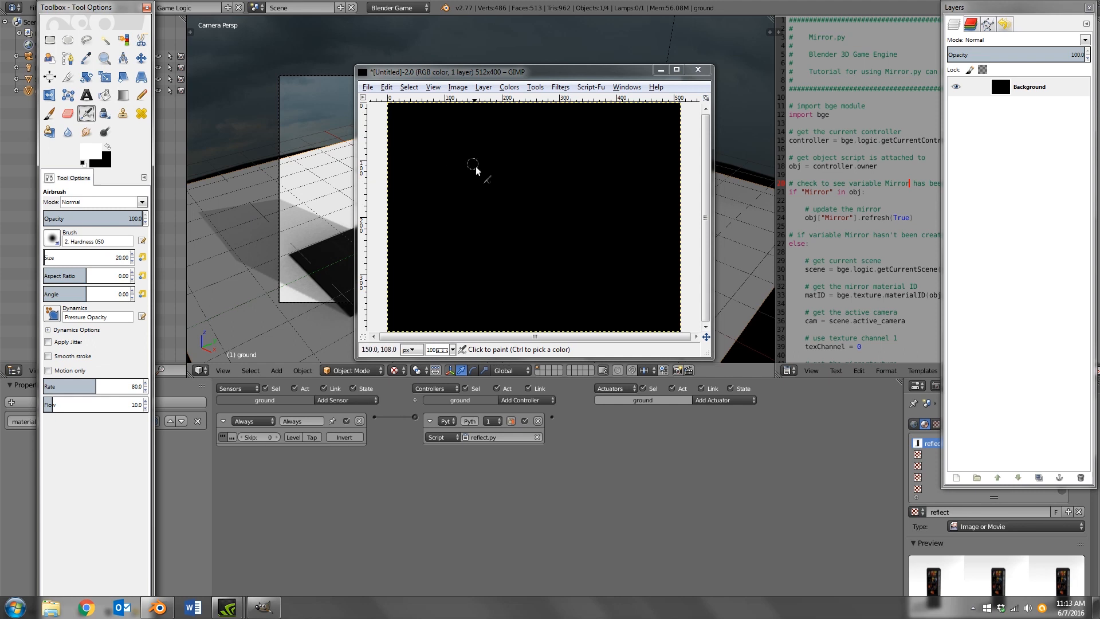
Paint soft white cloud-like blobs near the centre, switching to the airbrush.
{"action": "left_click_drag", "start_coordinate": [473, 165], "coordinate": [502, 189]}
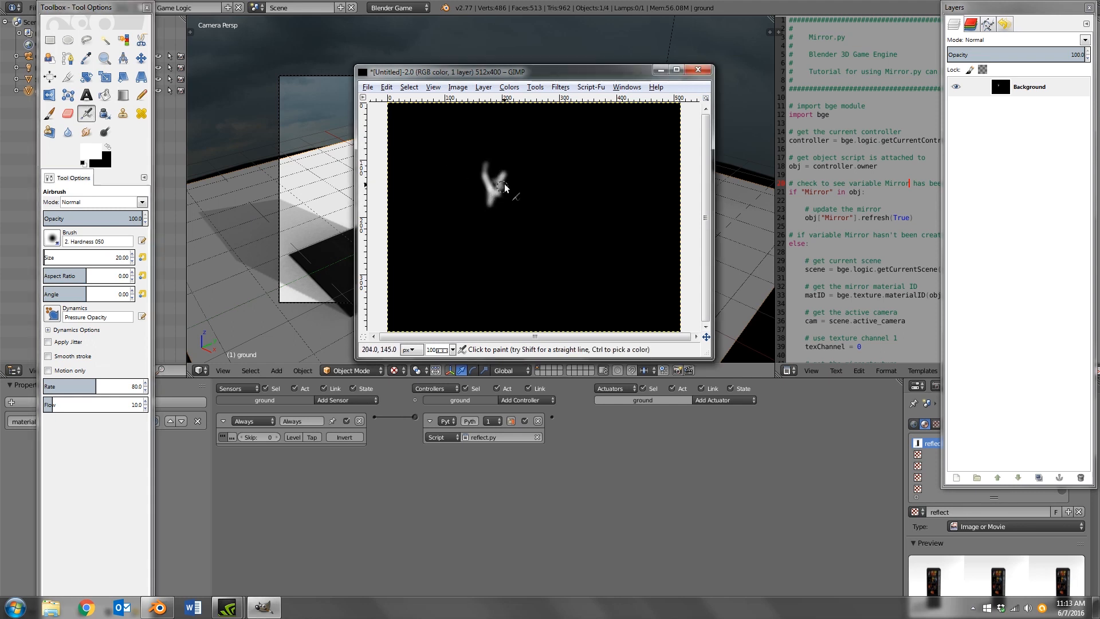
{"action": "left_click_drag", "start_coordinate": [495, 185], "coordinate": [571, 182]}
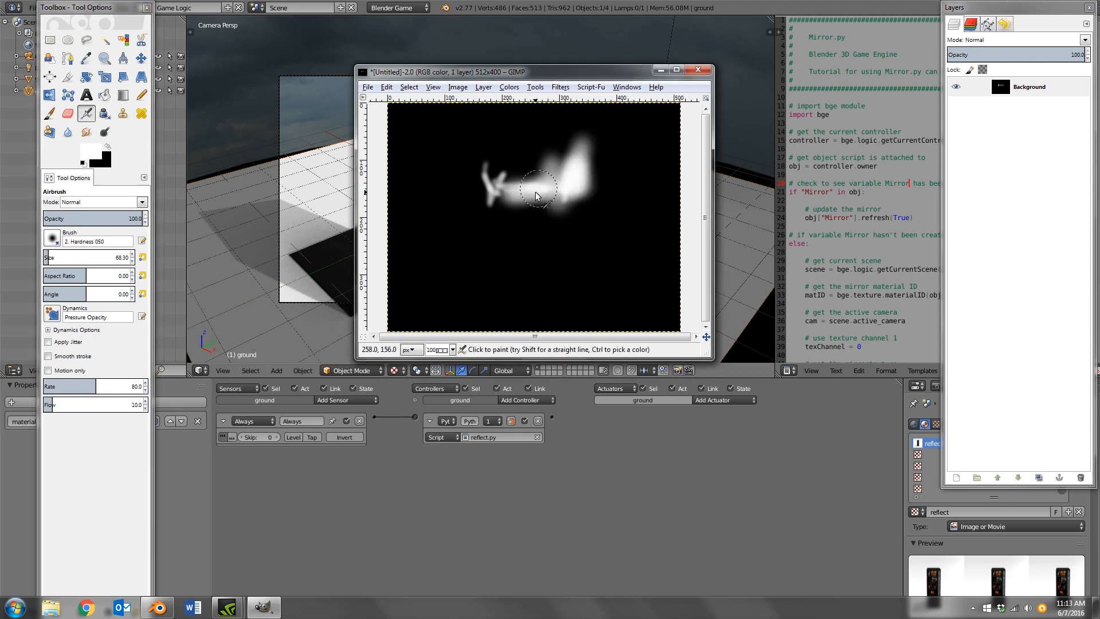
{"action": "left_click_drag", "start_coordinate": [532, 193], "coordinate": [473, 210]}
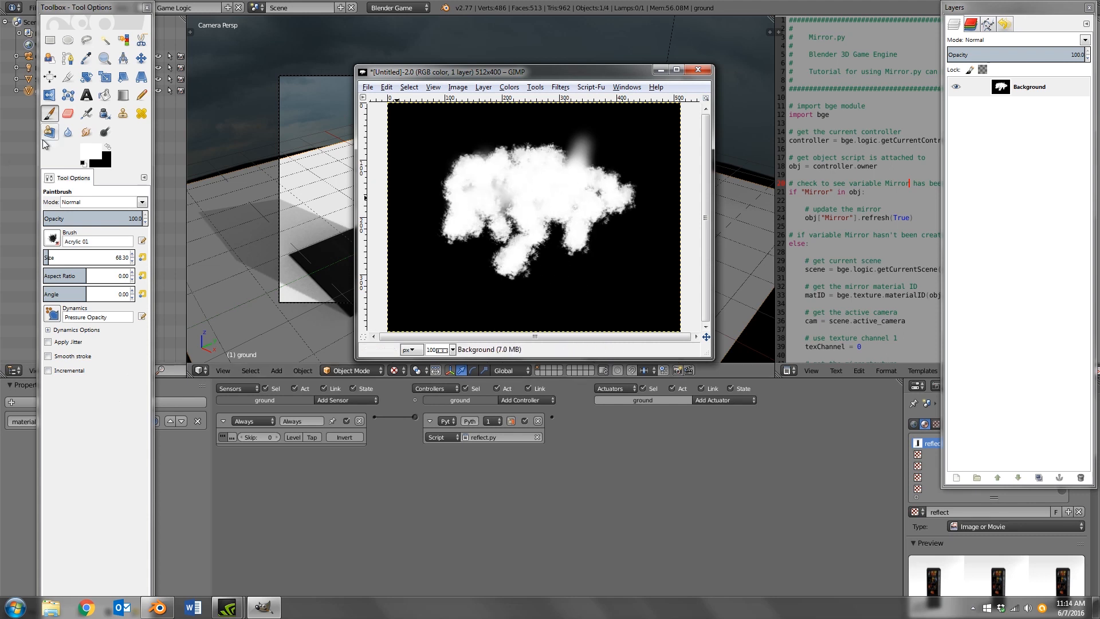
{"action": "left_click", "coordinate": [86, 112]}
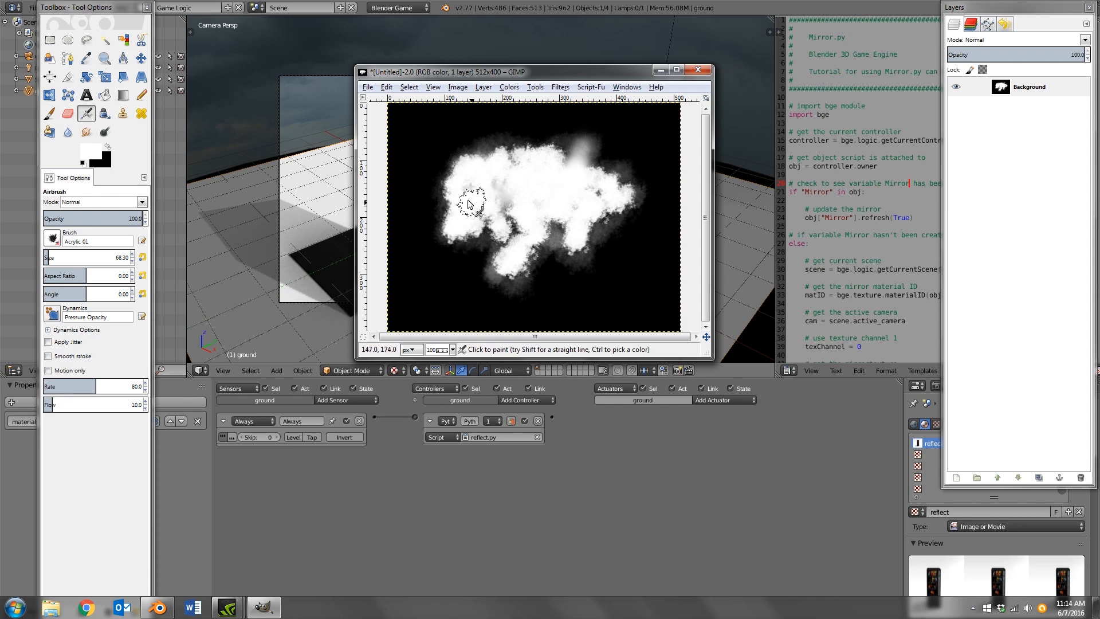
Export the mask image to the Desktop as mask.png.
{"action": "left_click", "coordinate": [367, 87]}
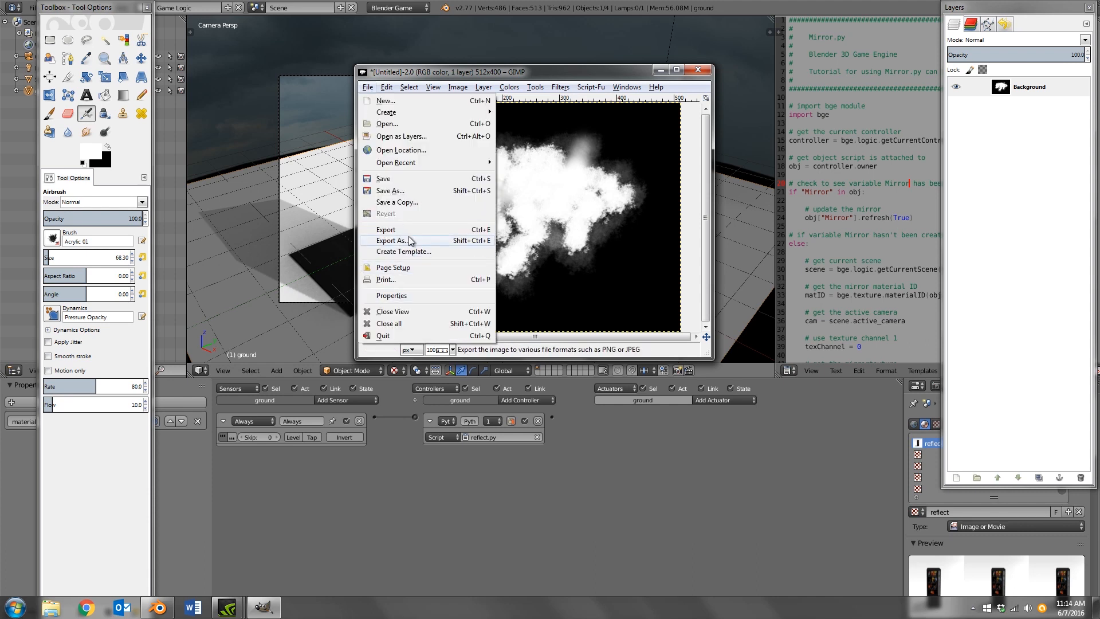
{"action": "left_click", "coordinate": [392, 240]}
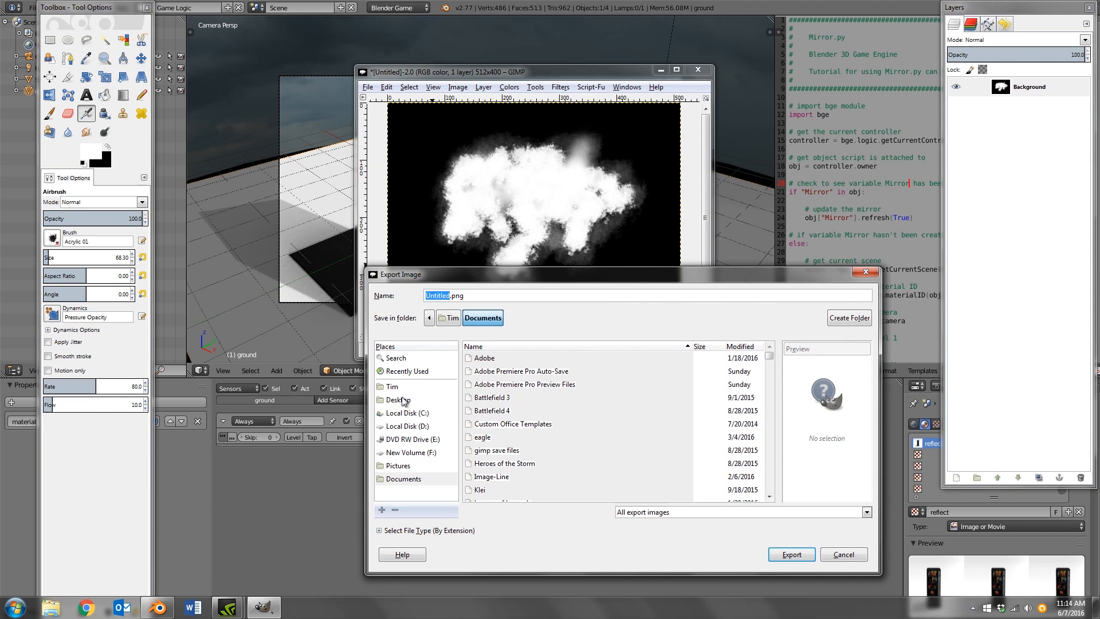
{"action": "left_click", "coordinate": [398, 400]}
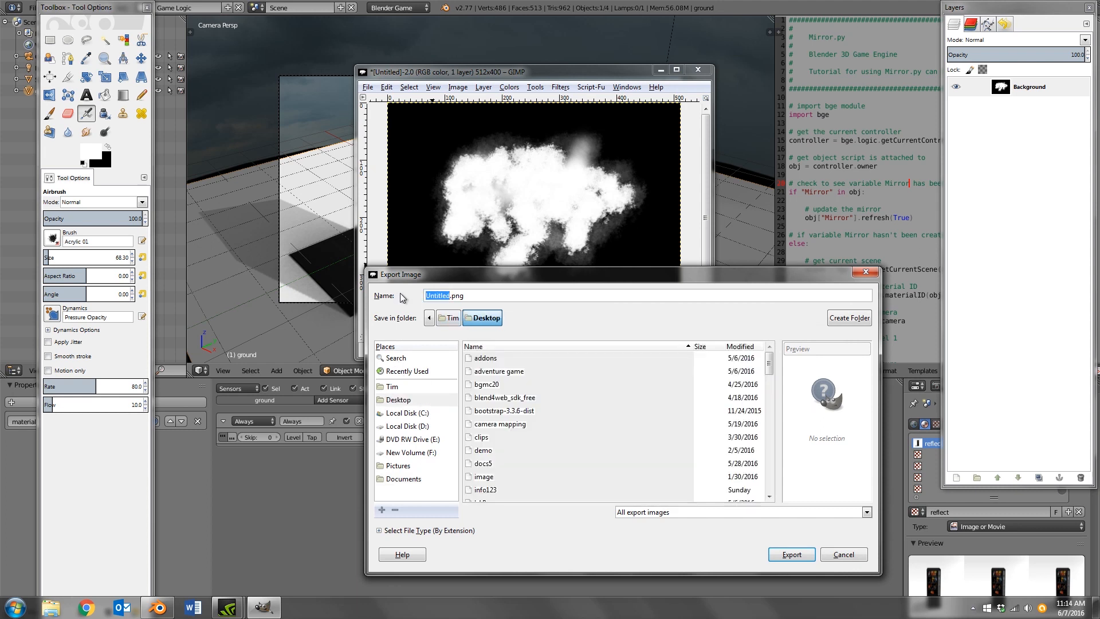
{"action": "type", "text": "mask.png"}
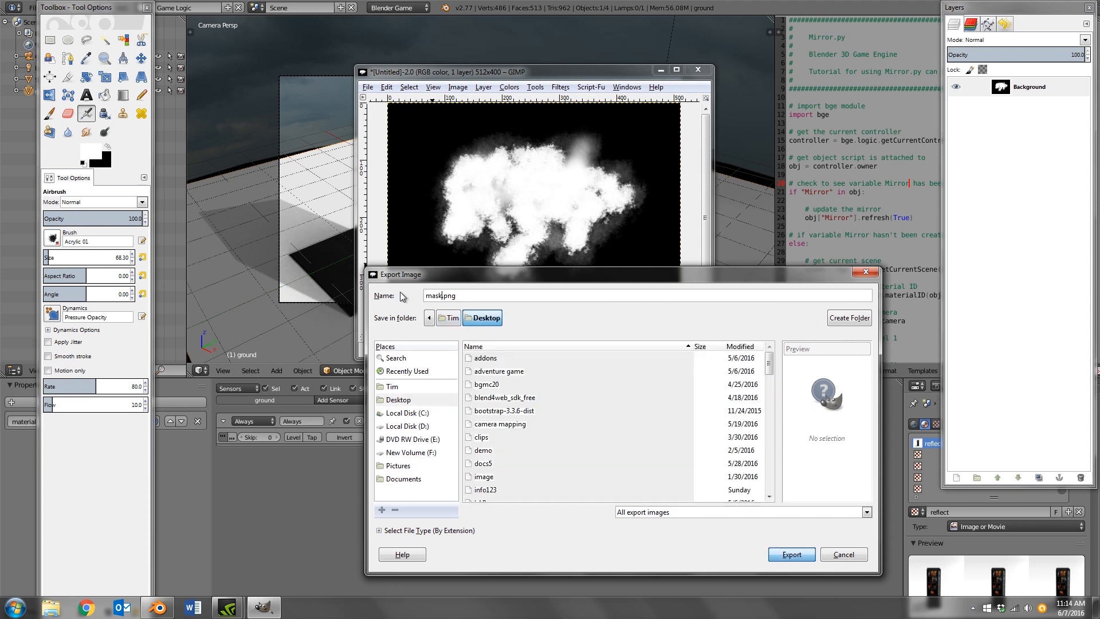
{"action": "left_click", "coordinate": [791, 554]}
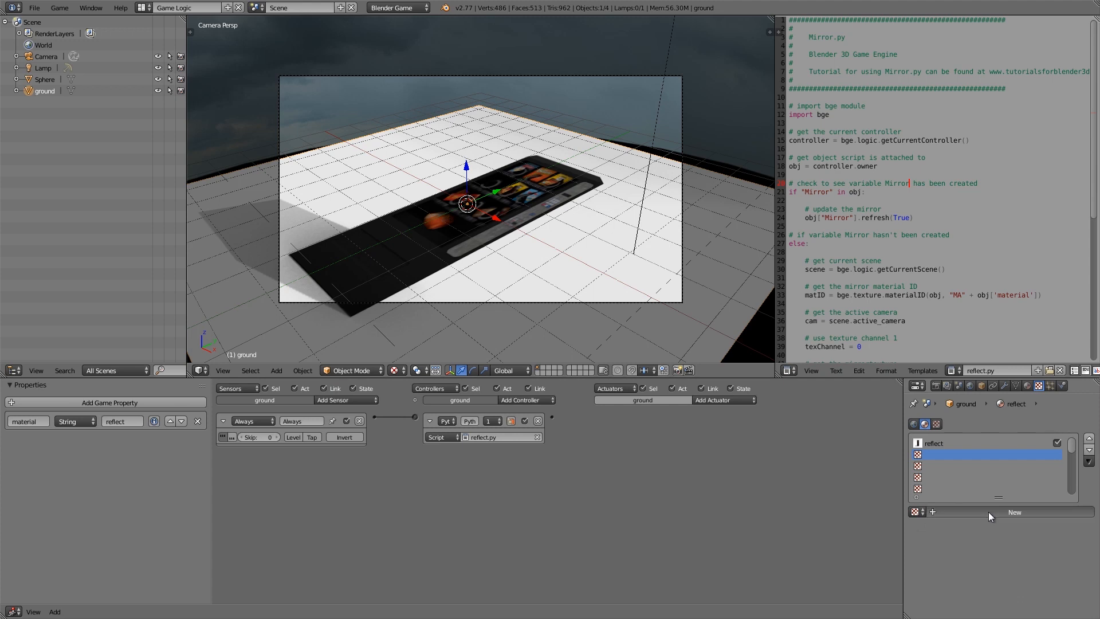
Create a new texture, Texture.002, in the empty slot using mask.png.
{"action": "left_click", "coordinate": [1014, 511]}
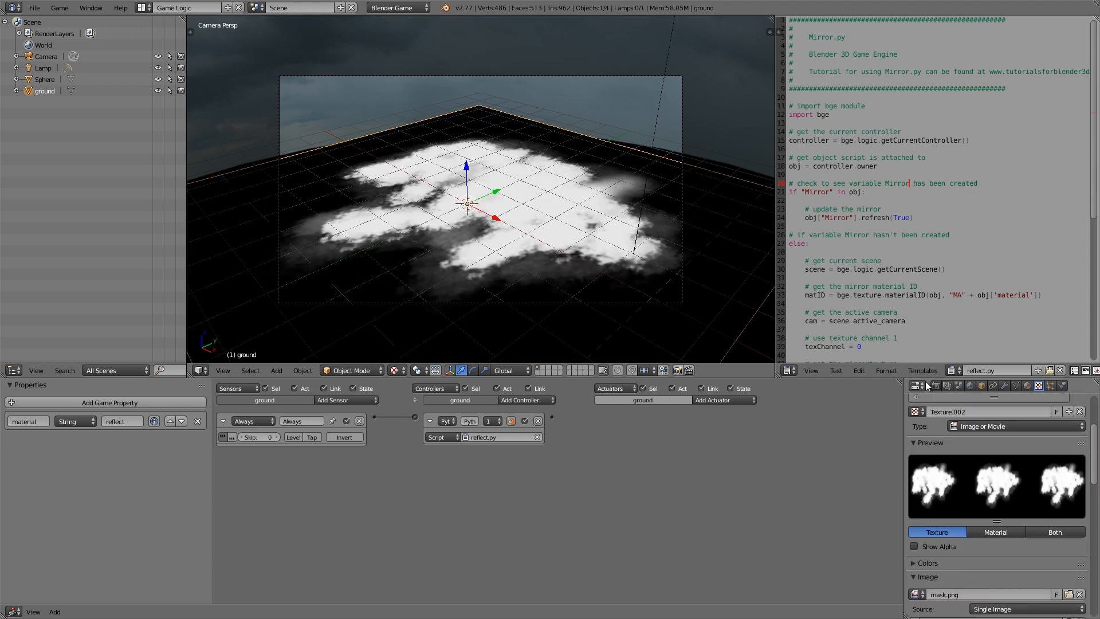
{"action": "mouse_move", "coordinate": [1031, 501]}
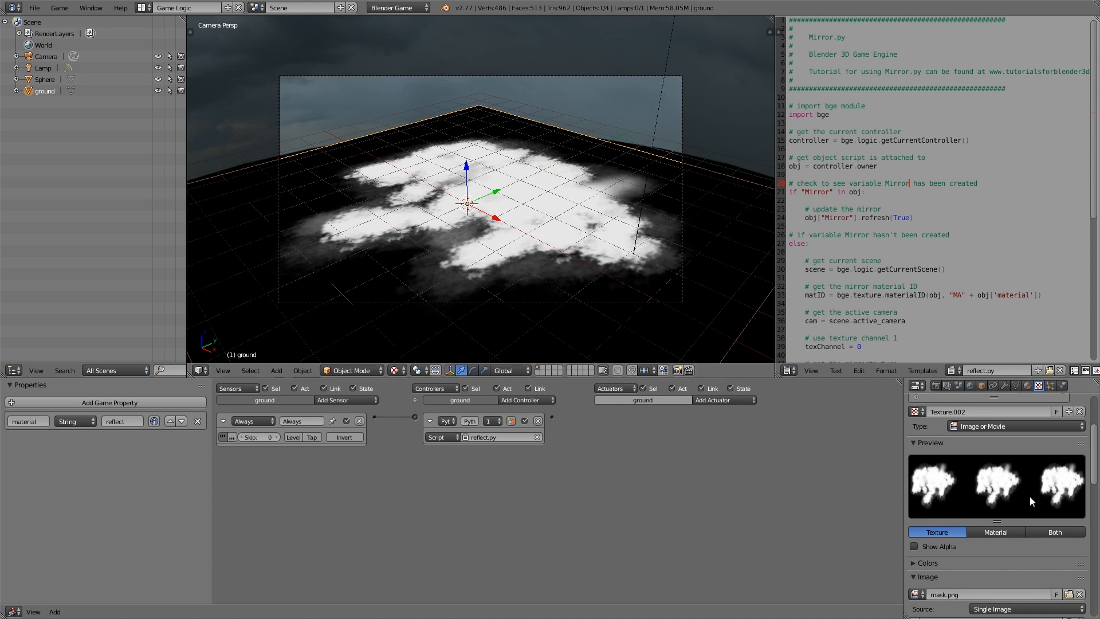
{"action": "scroll", "scroll_direction": "down", "scroll_amount": 3}
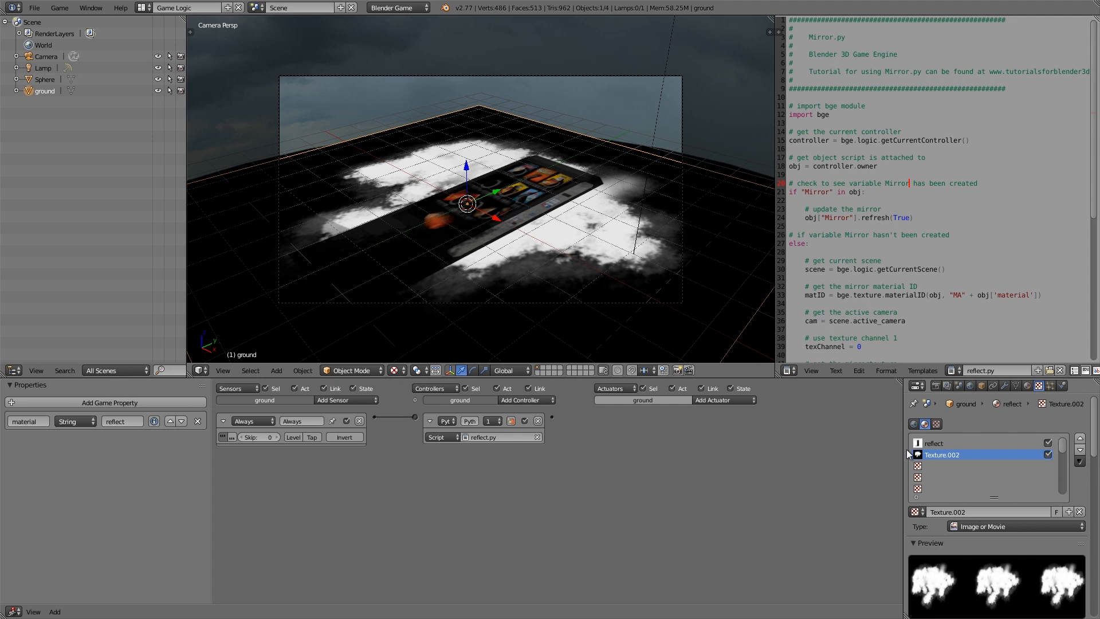
Add a third texture loaded with a concrete image and set its blend to Screen.
{"action": "left_click", "coordinate": [981, 466]}
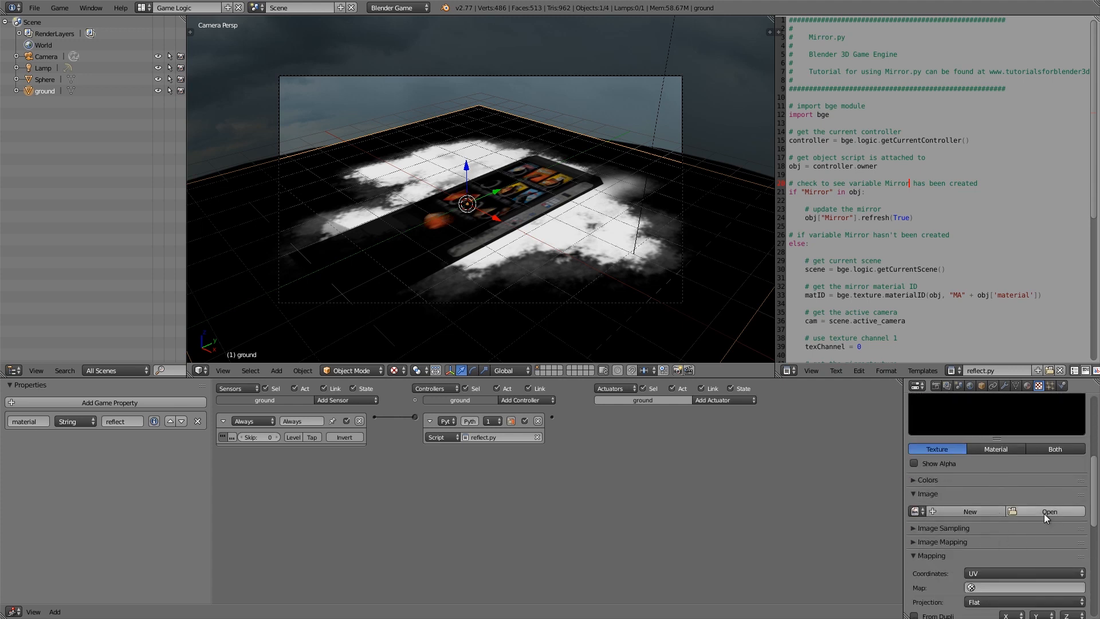
{"action": "left_click", "coordinate": [1042, 511]}
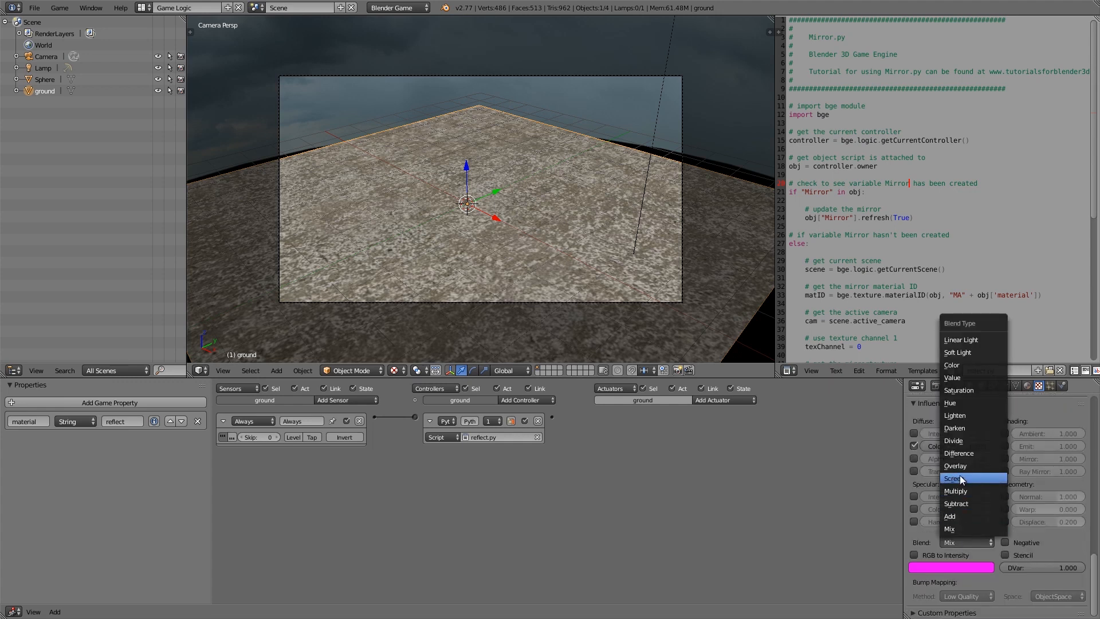
{"action": "left_click", "coordinate": [953, 478]}
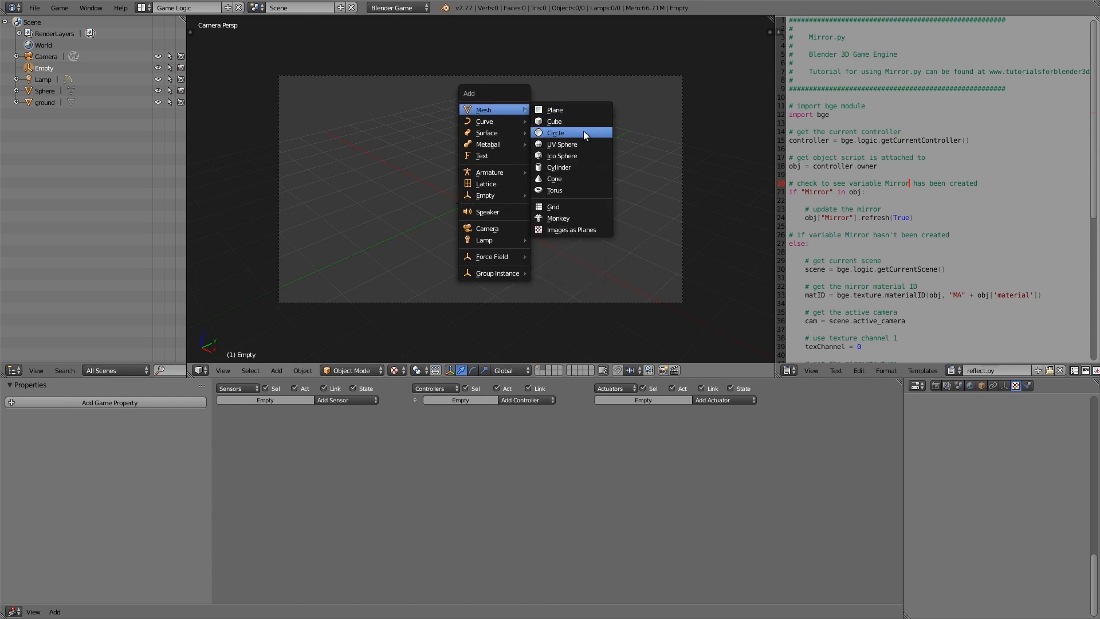
Add a UV sphere, Sphere.001, and give it a bright orange material.
{"action": "left_click", "coordinate": [561, 144]}
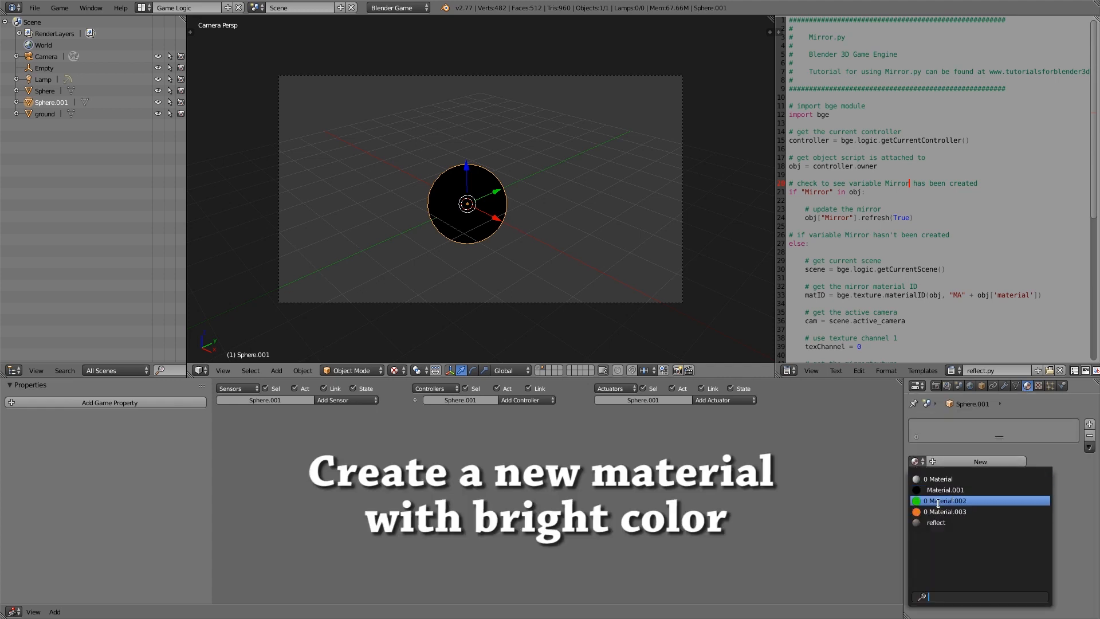
{"action": "left_click", "coordinate": [944, 511]}
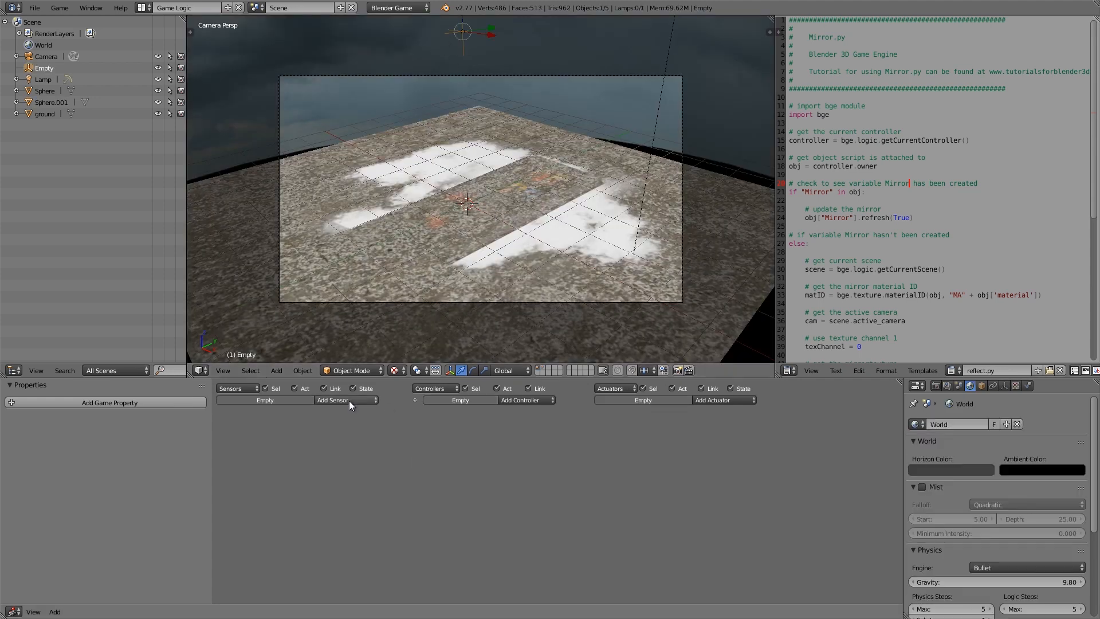
Wire an Always sensor and controller to an Add Object actuator spawning Sphere.001.
{"action": "left_click", "coordinate": [332, 400]}
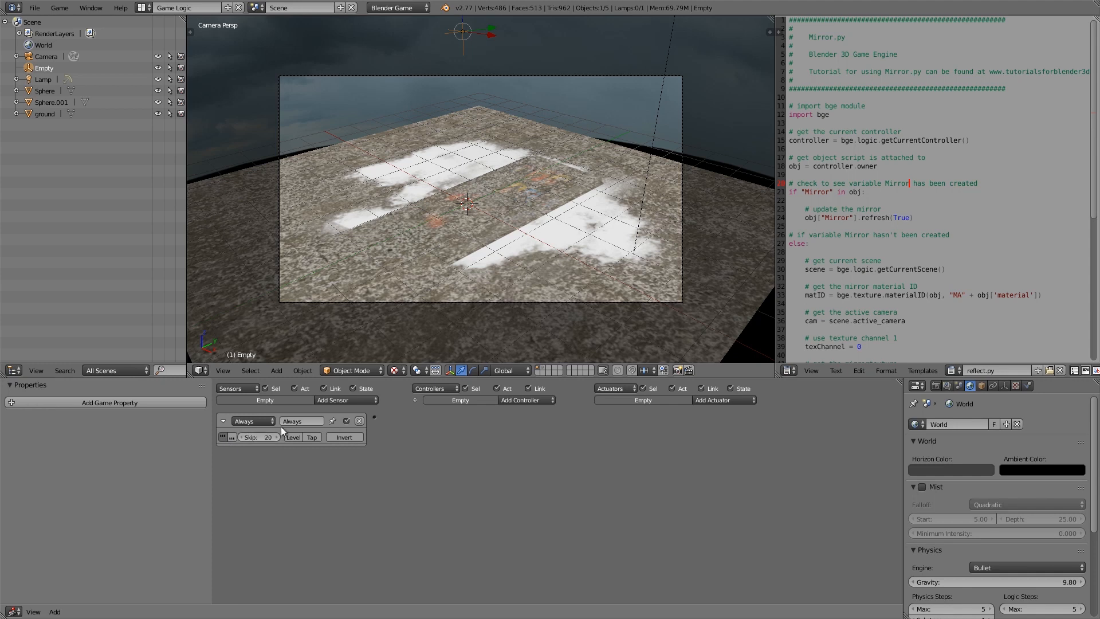
{"action": "left_click", "coordinate": [723, 400]}
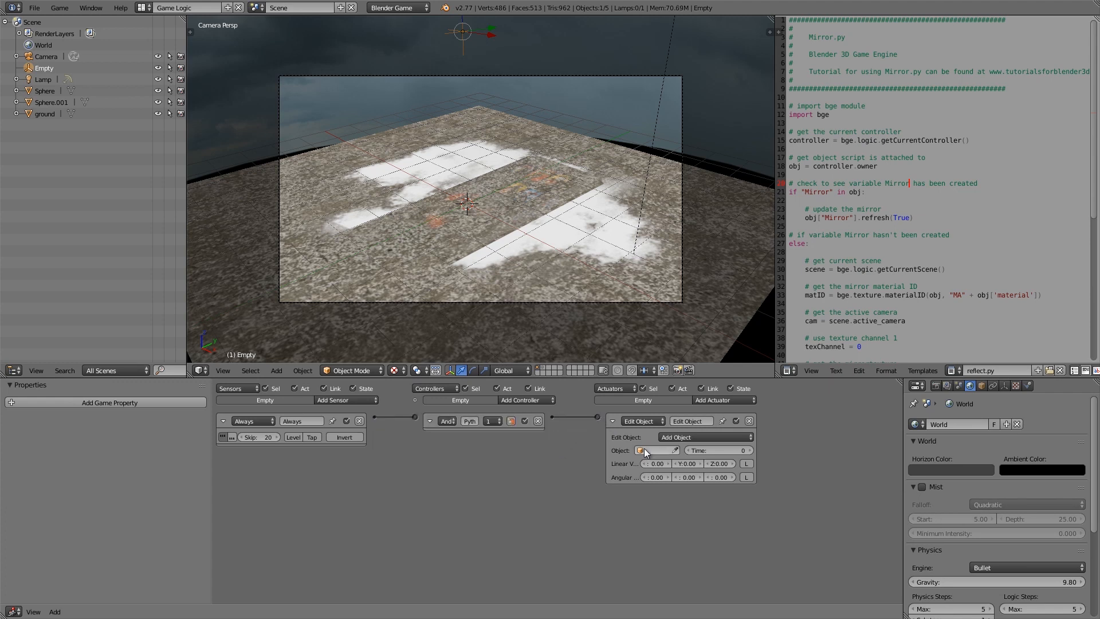
{"action": "left_click", "coordinate": [656, 451]}
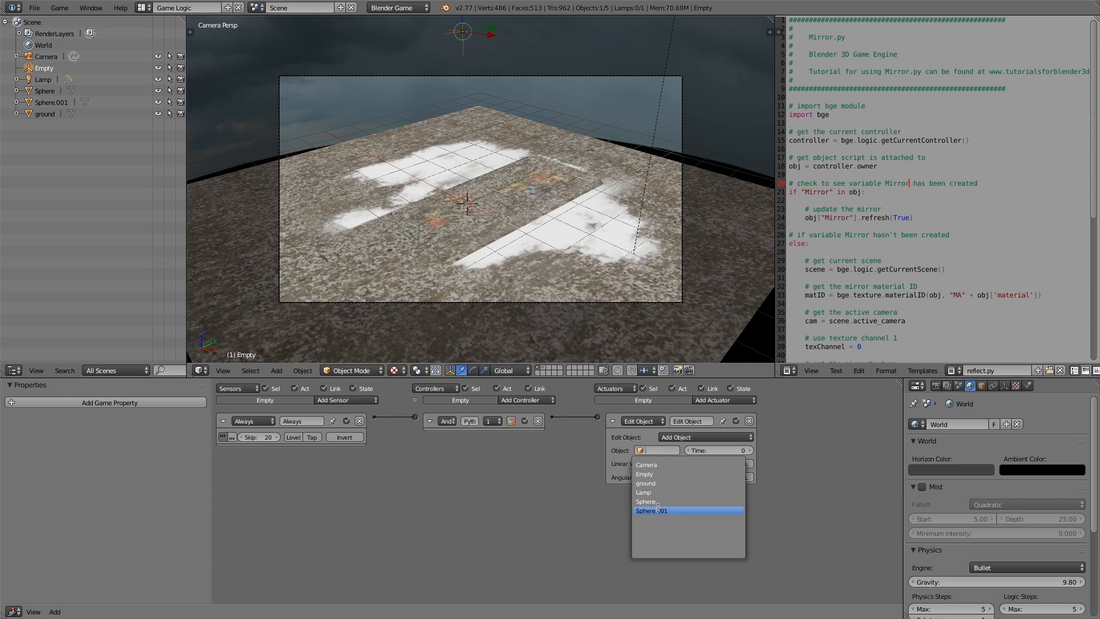
{"action": "left_click", "coordinate": [650, 509]}
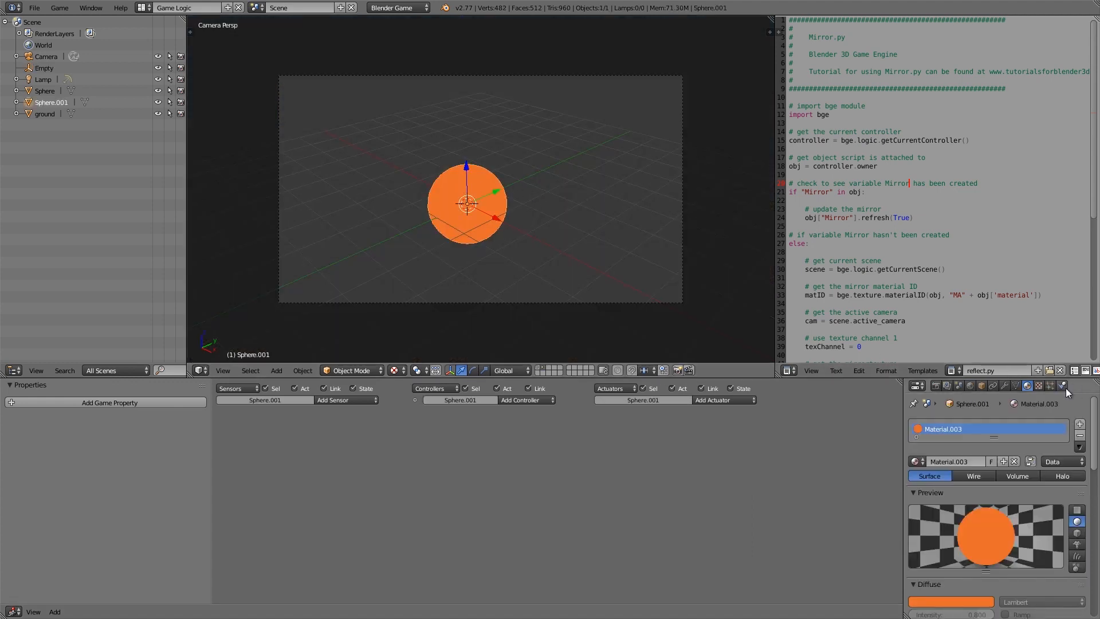
Enable Collision Bounds in Sphere.001's game physics settings.
{"action": "left_click", "coordinate": [1061, 384]}
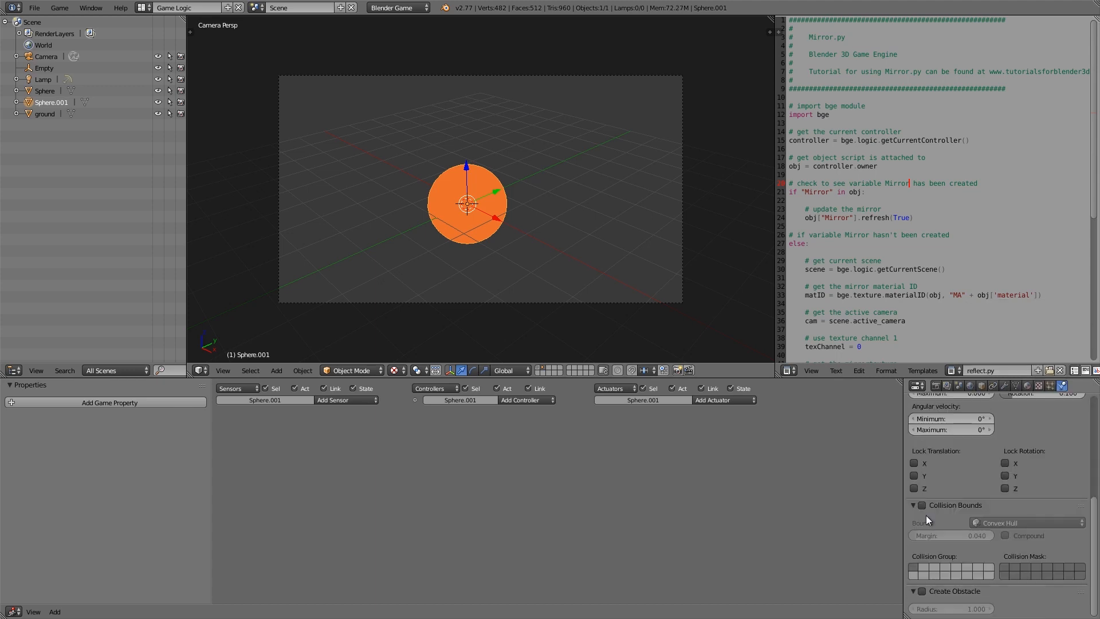
{"action": "left_click", "coordinate": [1026, 522]}
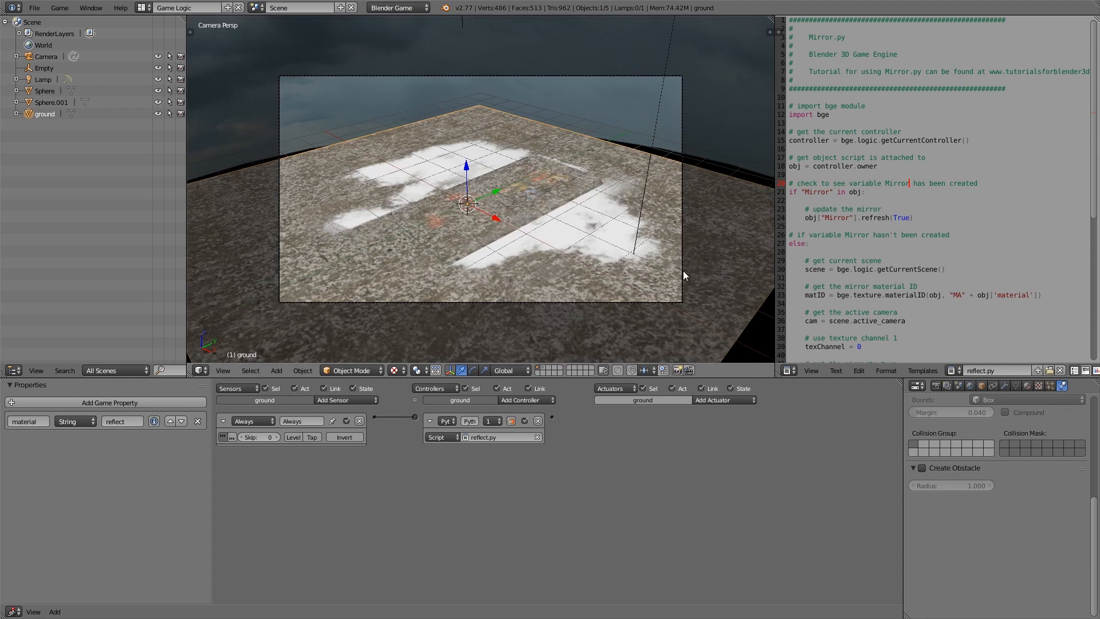
{"action": "mouse_move", "coordinate": [774, 268]}
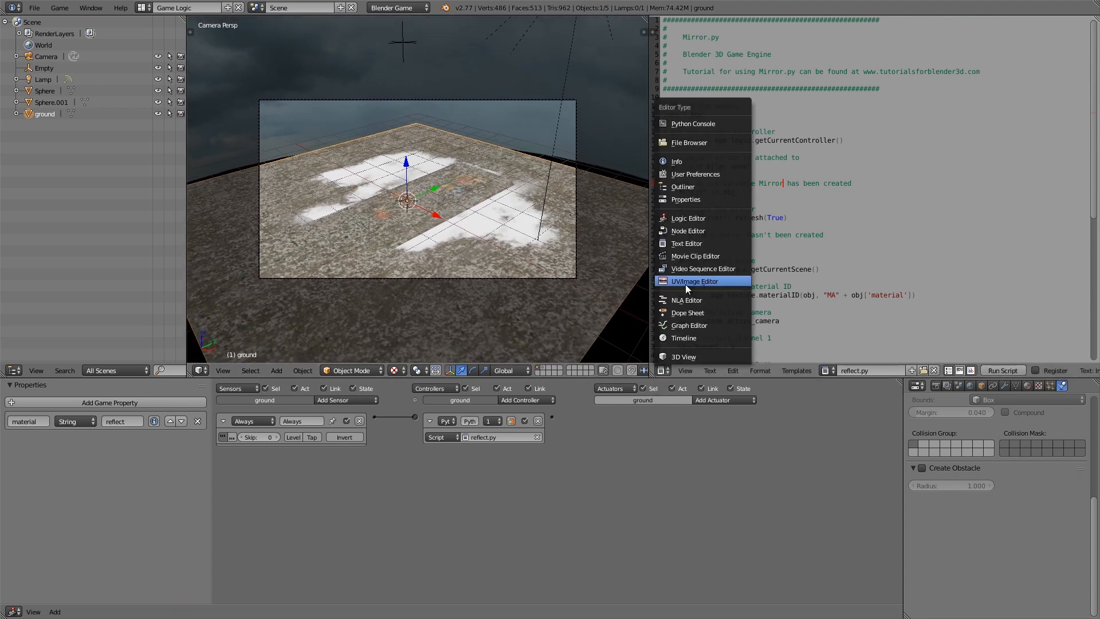
Switch the script area to the UV/Image Editor and enter edit mode on the ground.
{"action": "left_click", "coordinate": [694, 281]}
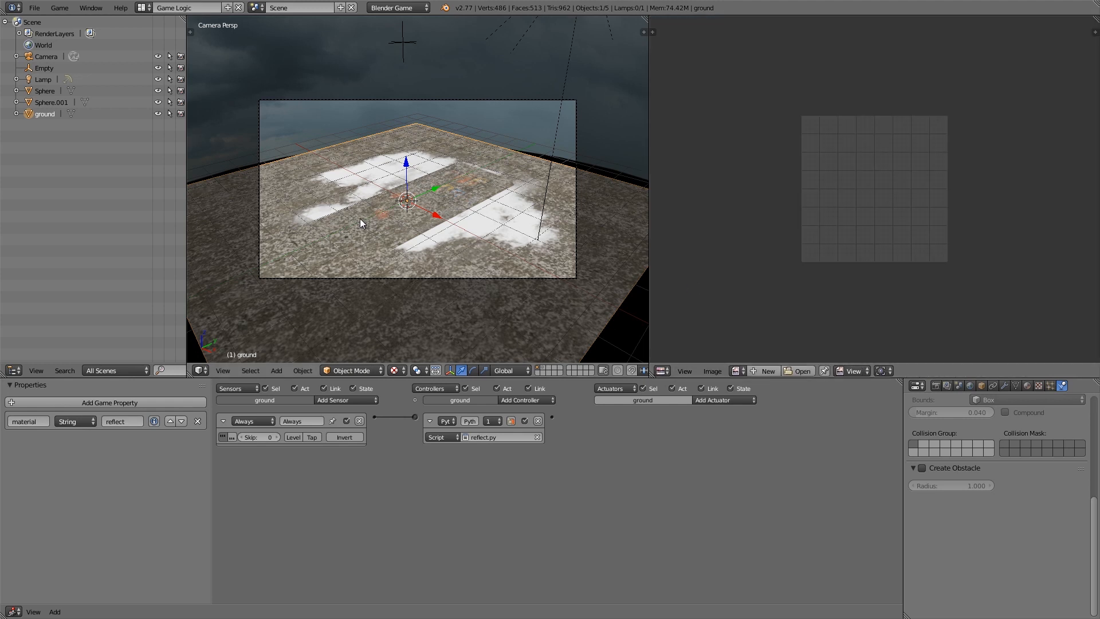
{"action": "key", "text": "Tab"}
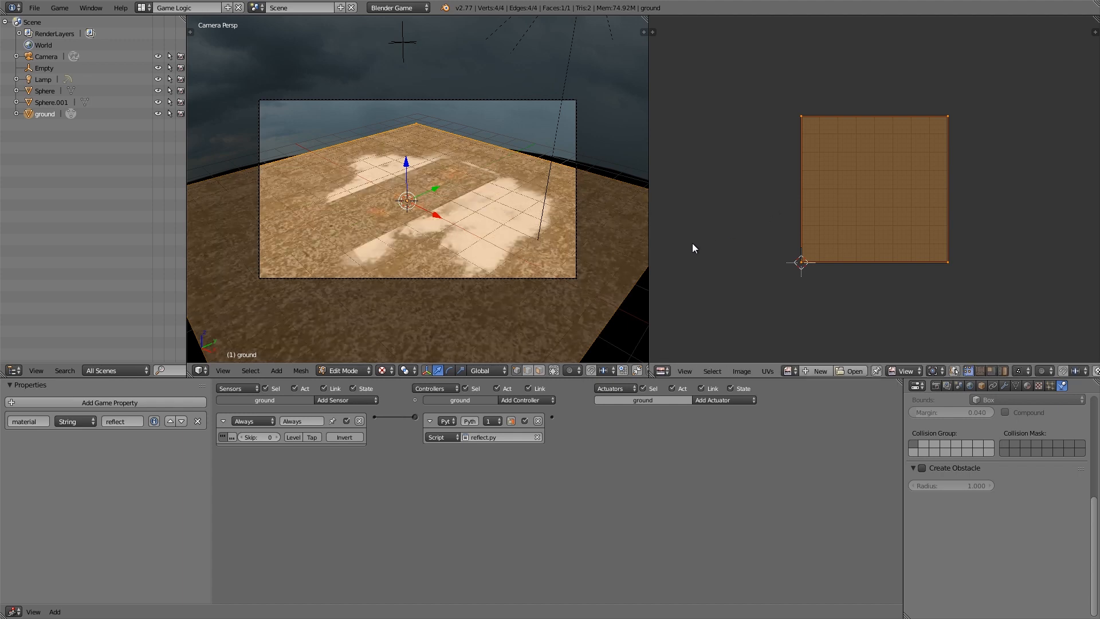
{"action": "left_click", "coordinate": [343, 370]}
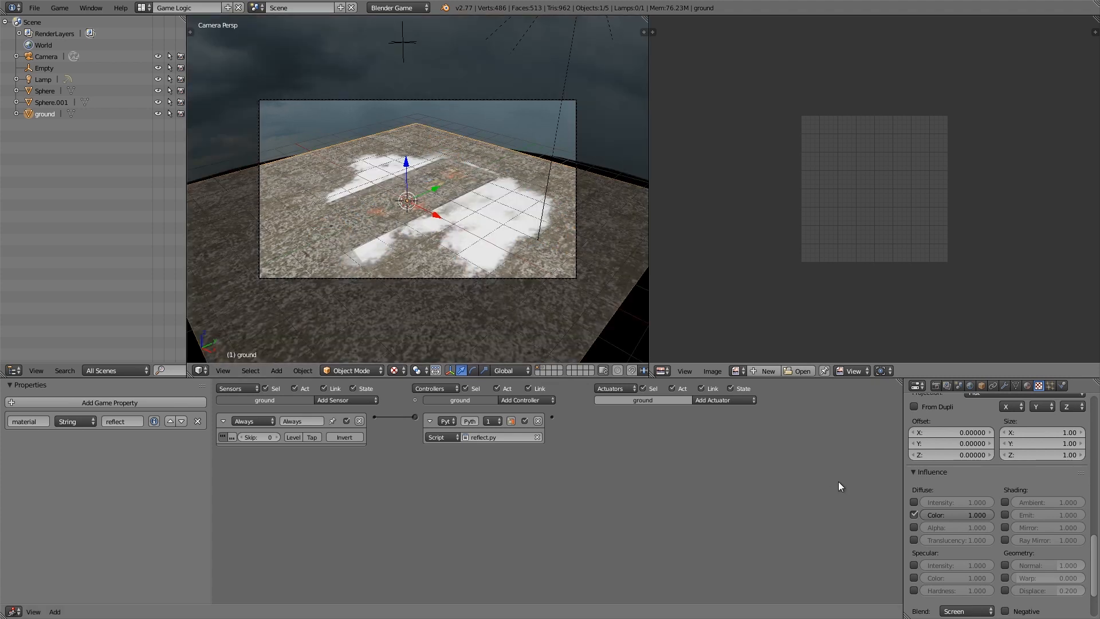
Lower the concrete texture's diffuse colour influence to 0.331.
{"action": "left_click_drag", "start_coordinate": [956, 514], "coordinate": [956, 522]}
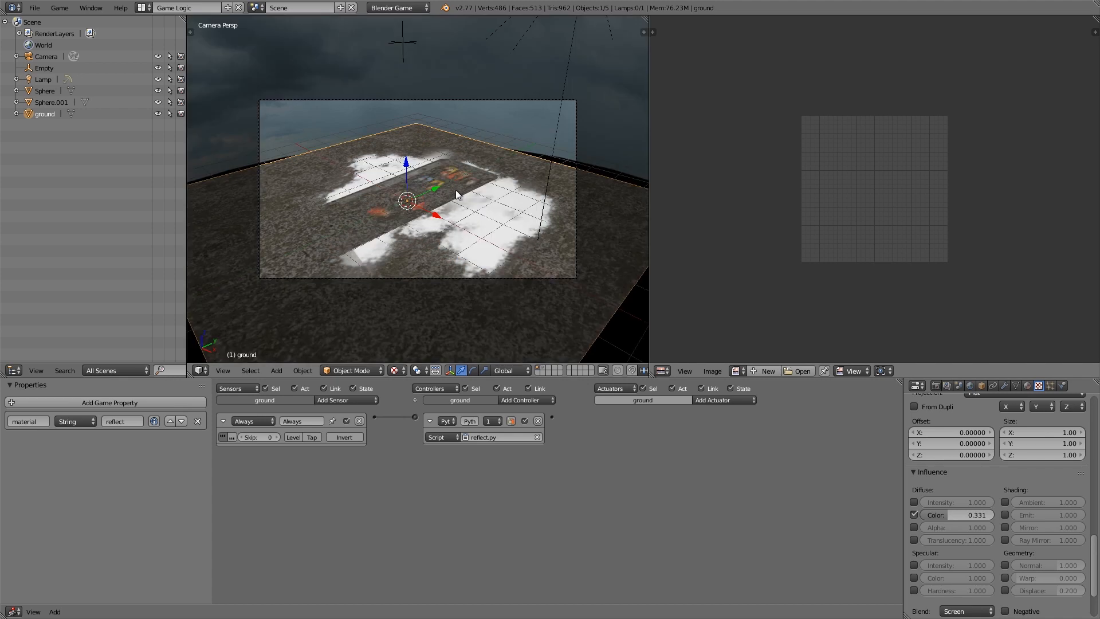
{"action": "left_click", "coordinate": [724, 399]}
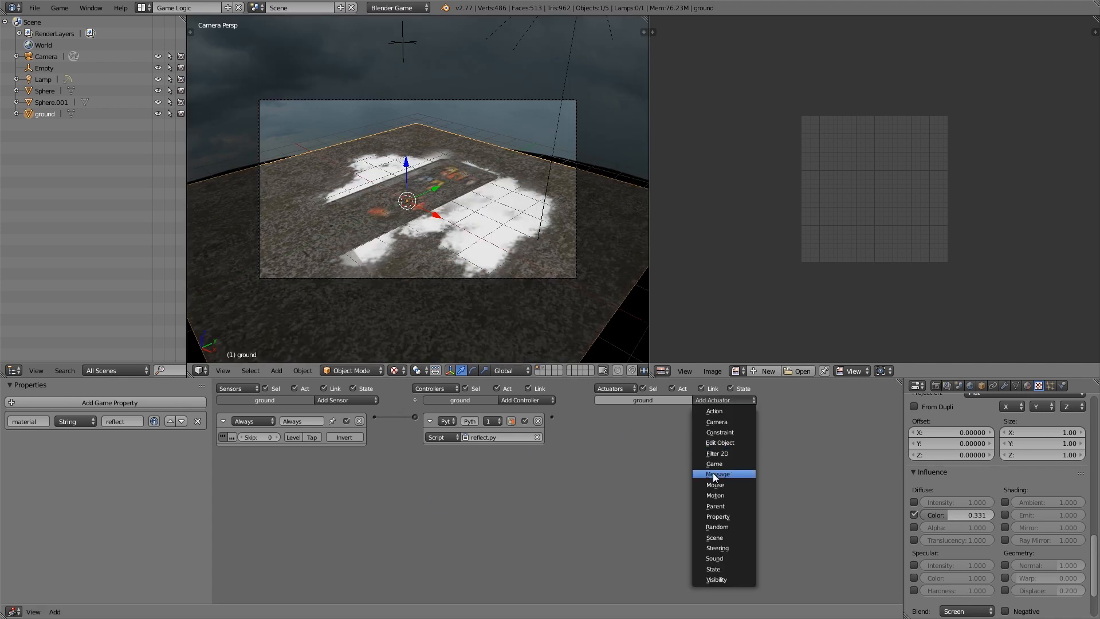